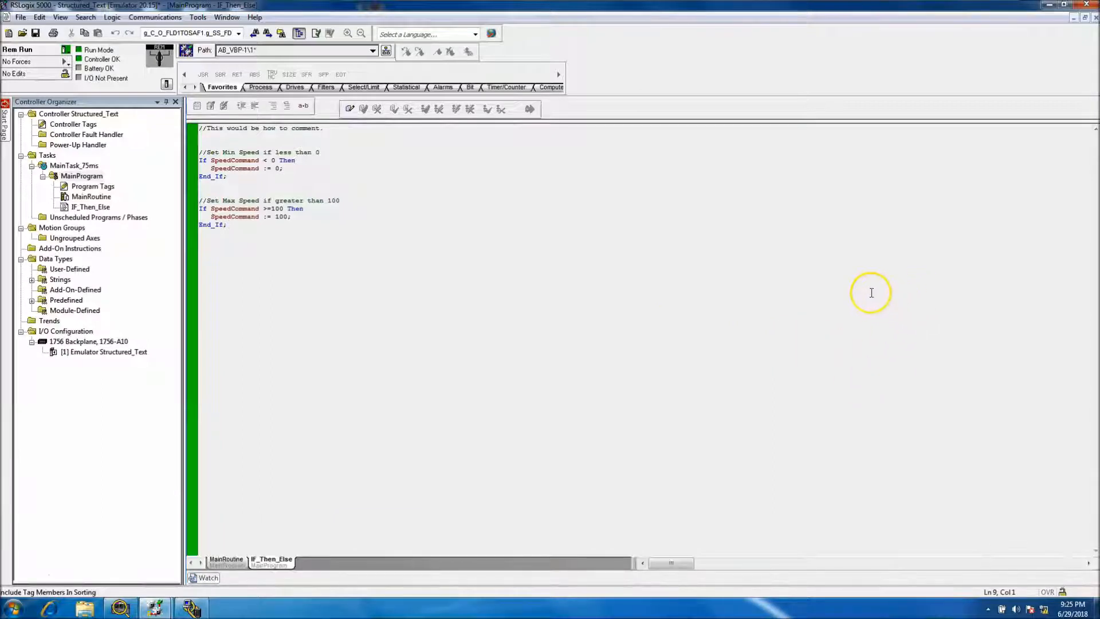
mouse_move(213, 155)
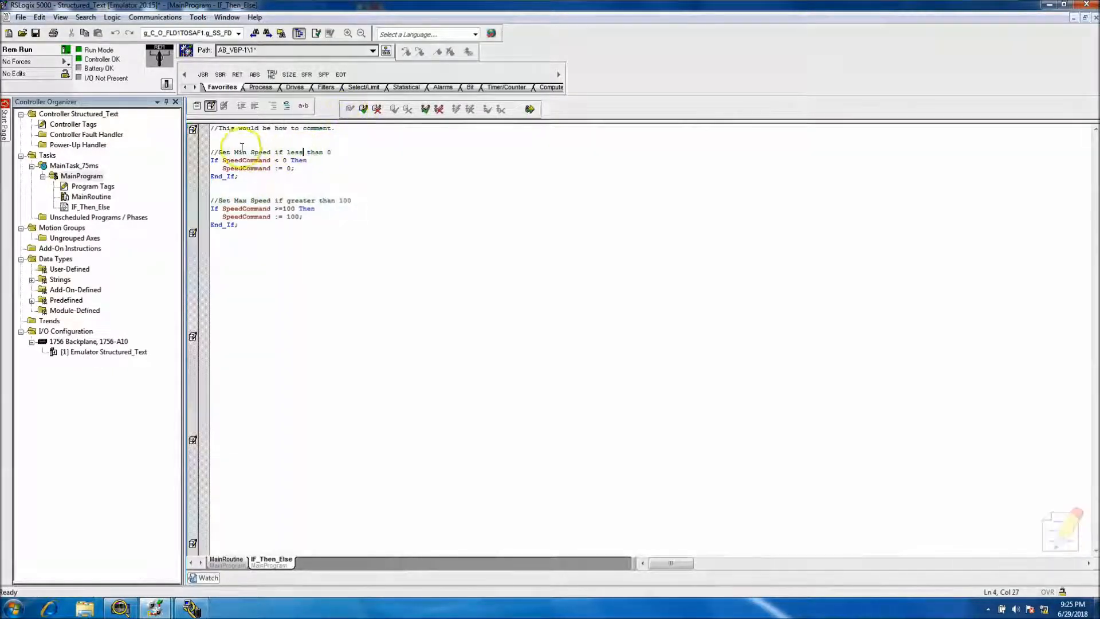
- Place the cursor in the IF_Then_Else routine above the Set Min Speed comment to start online edits
left_click(212, 160)
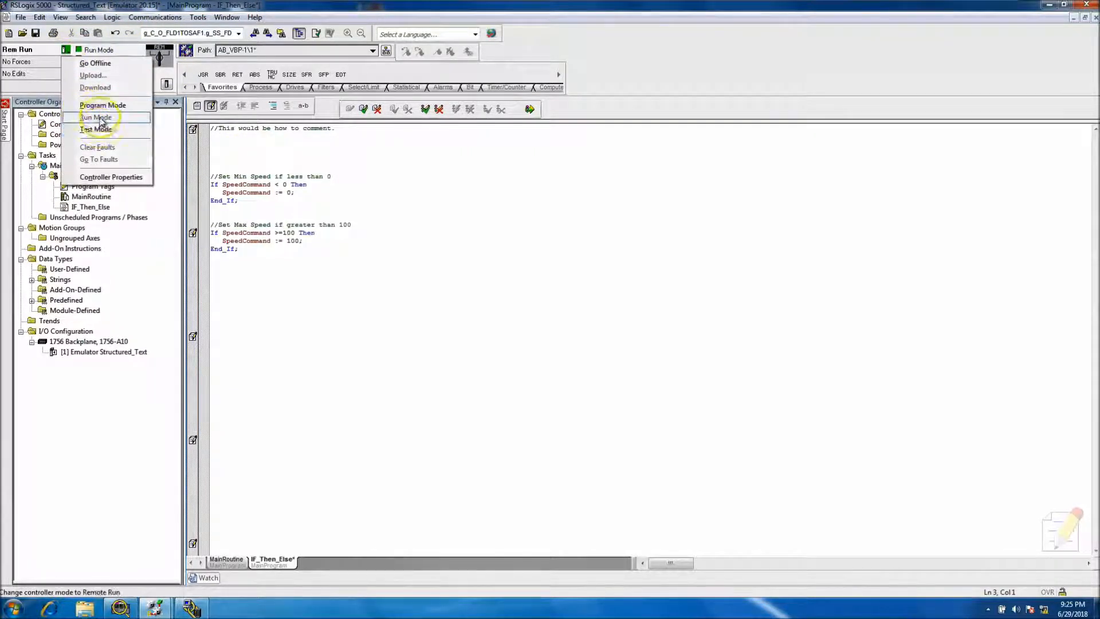
mouse_move(343, 151)
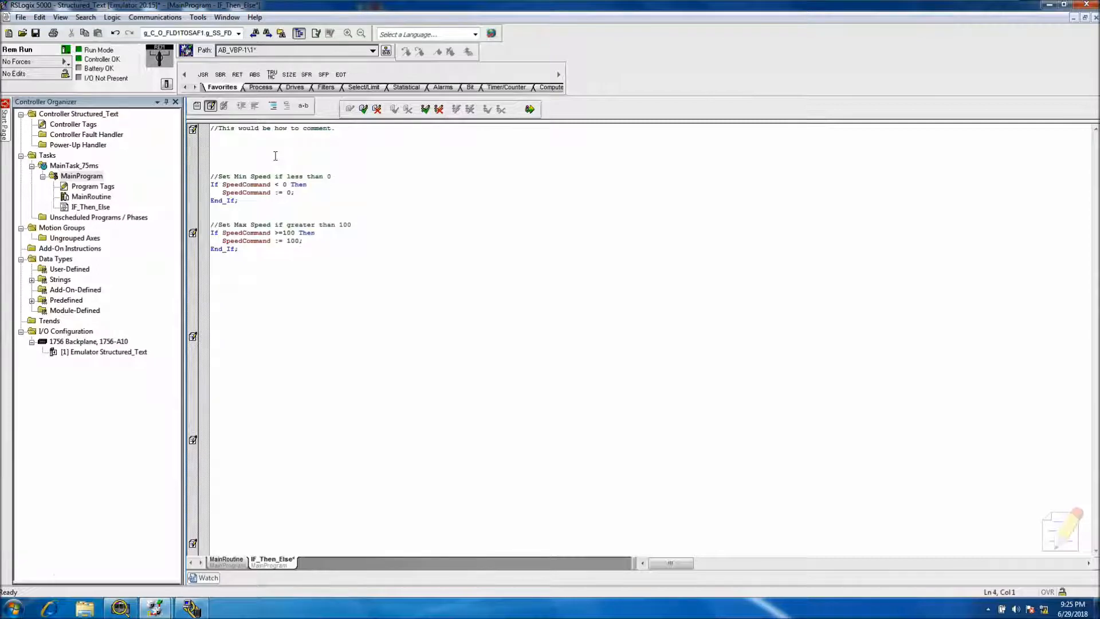
- Type 'If S:FS Then' on the new line above the min speed block
left_click(211, 152)
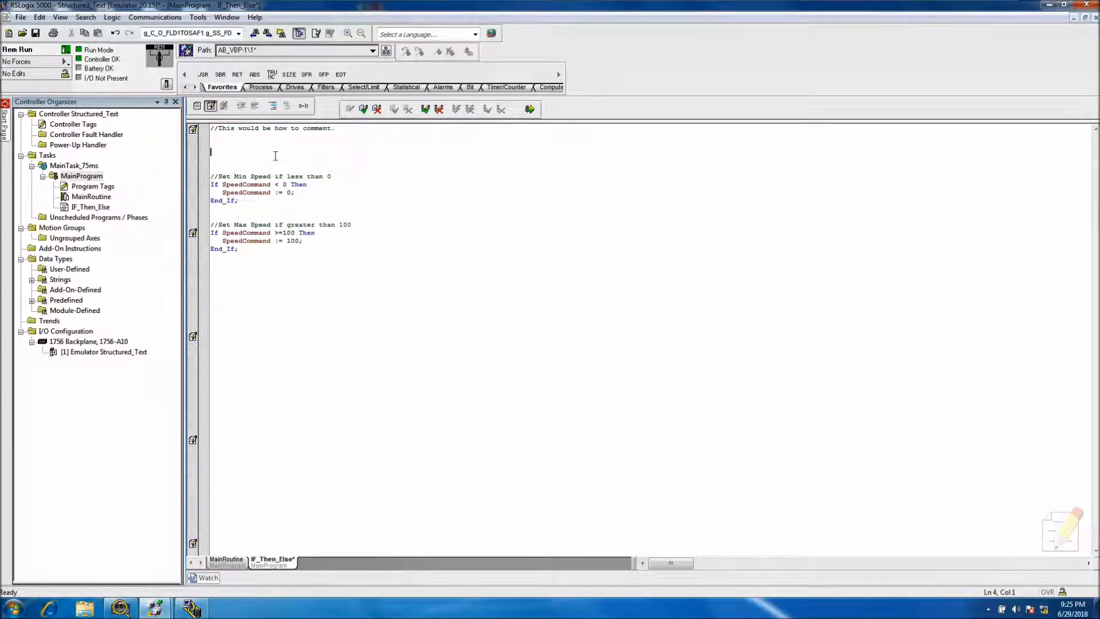
type("i")
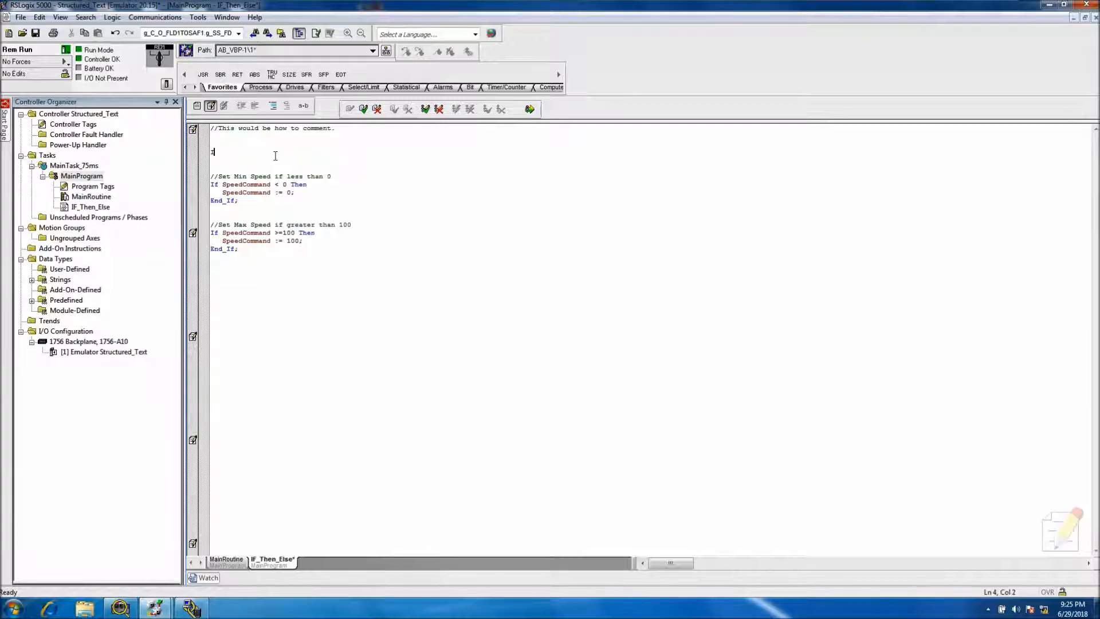
type("f")
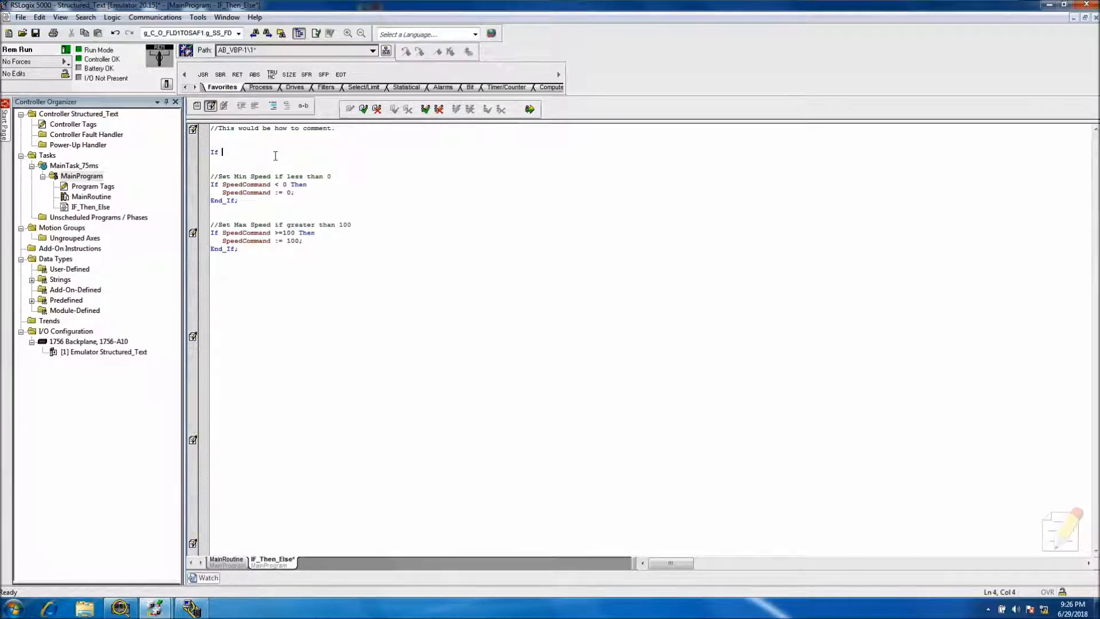
type("S")
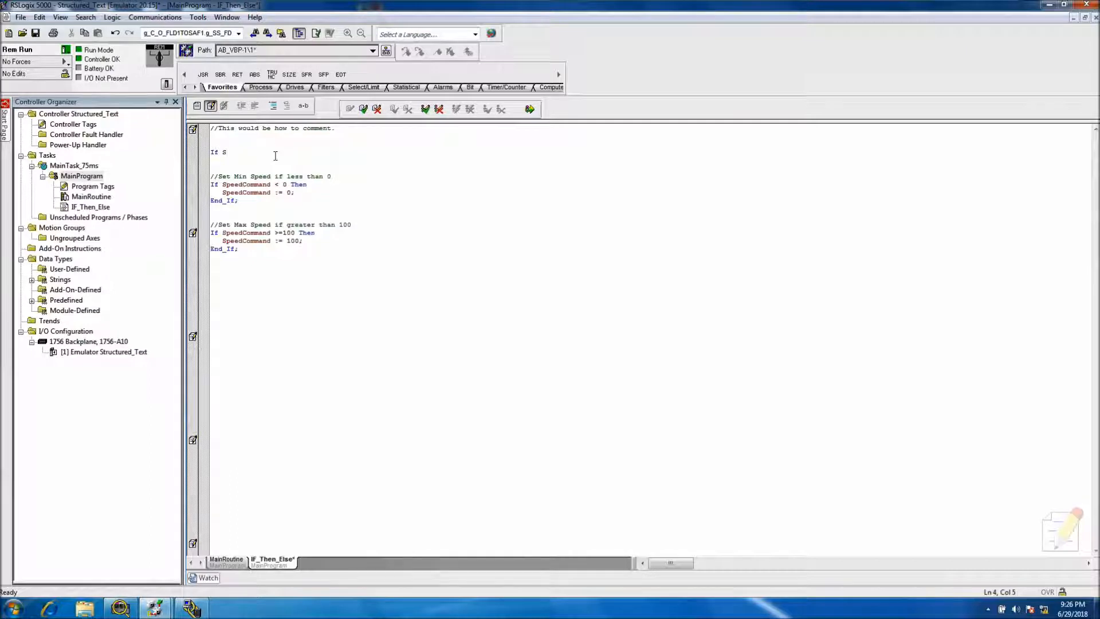
type(":")
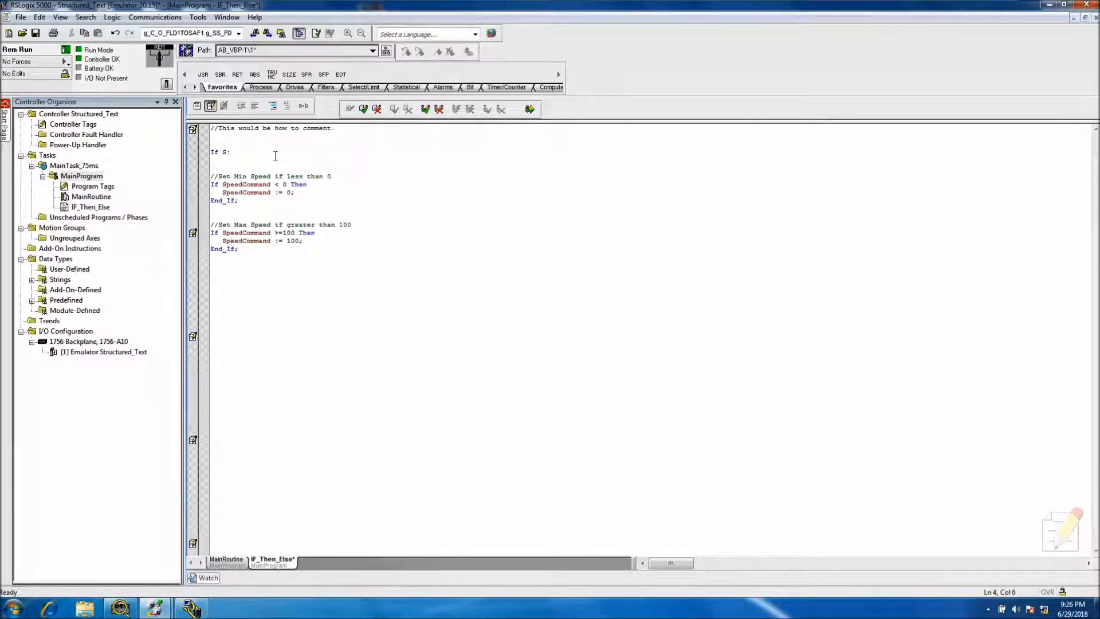
type("FS")
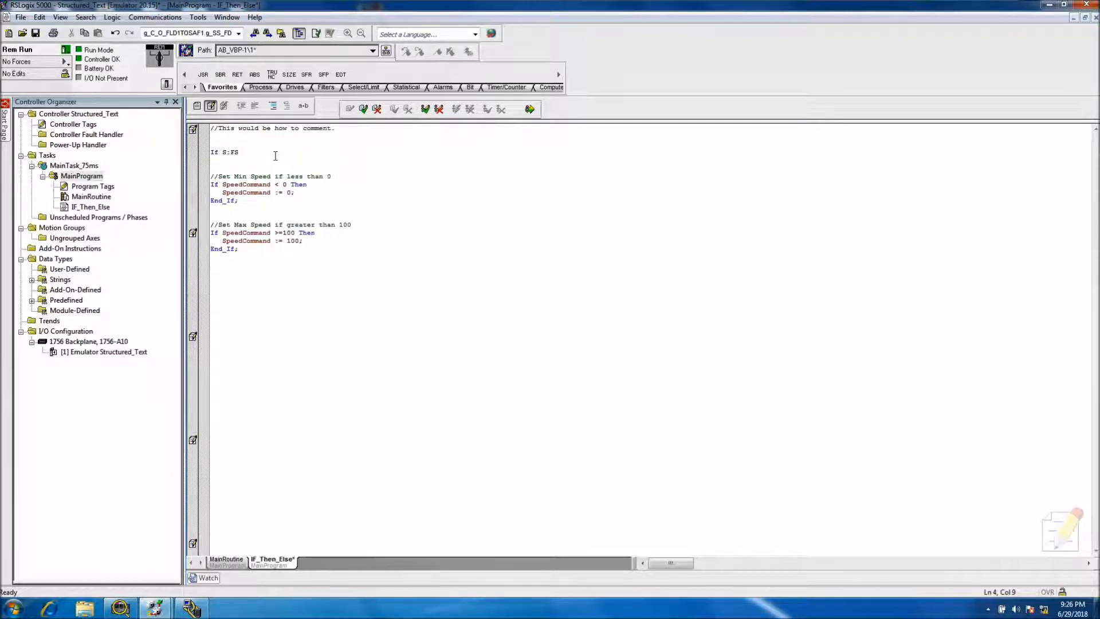
type("Then")
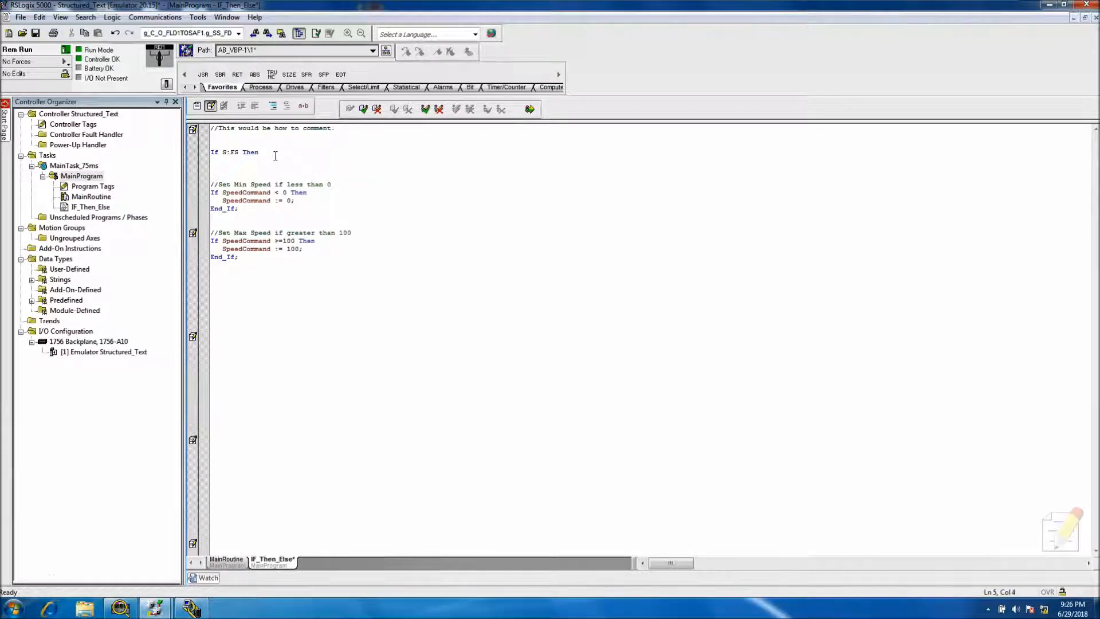
- Insert the SpeedCommand tag with := 0; and close the block with End_If;
right_click(235, 161)
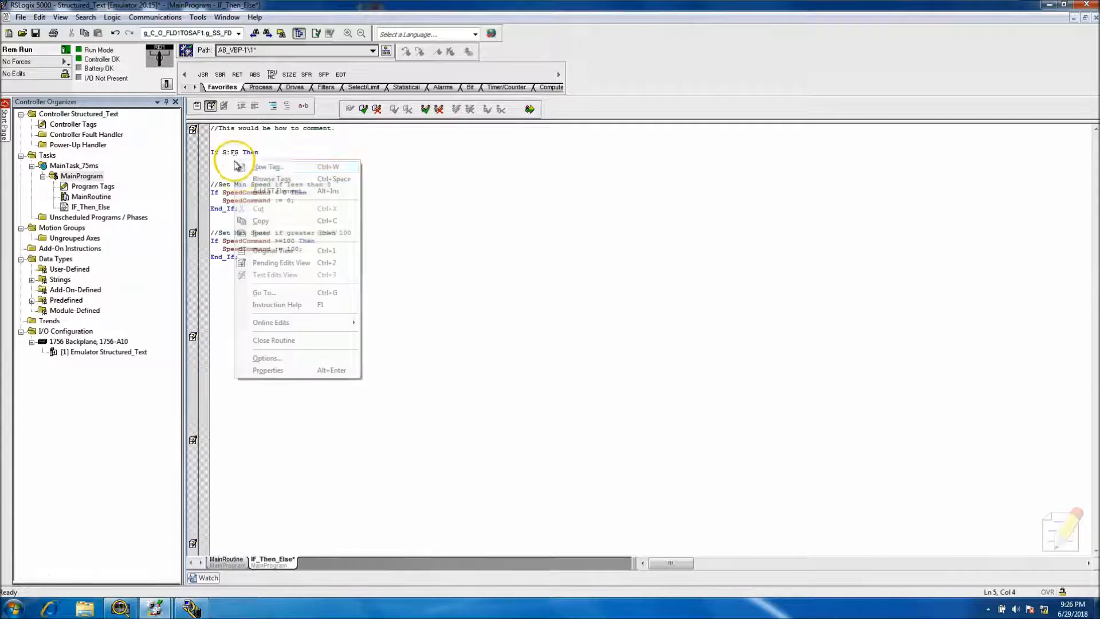
left_click(272, 178)
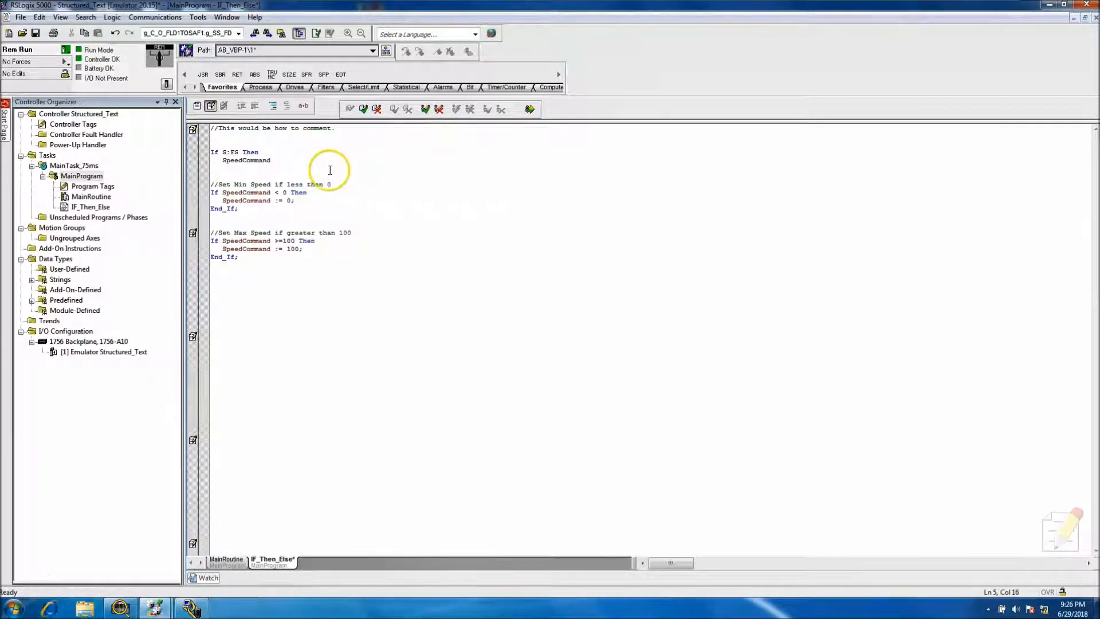
mouse_move(330, 171)
type(" :")
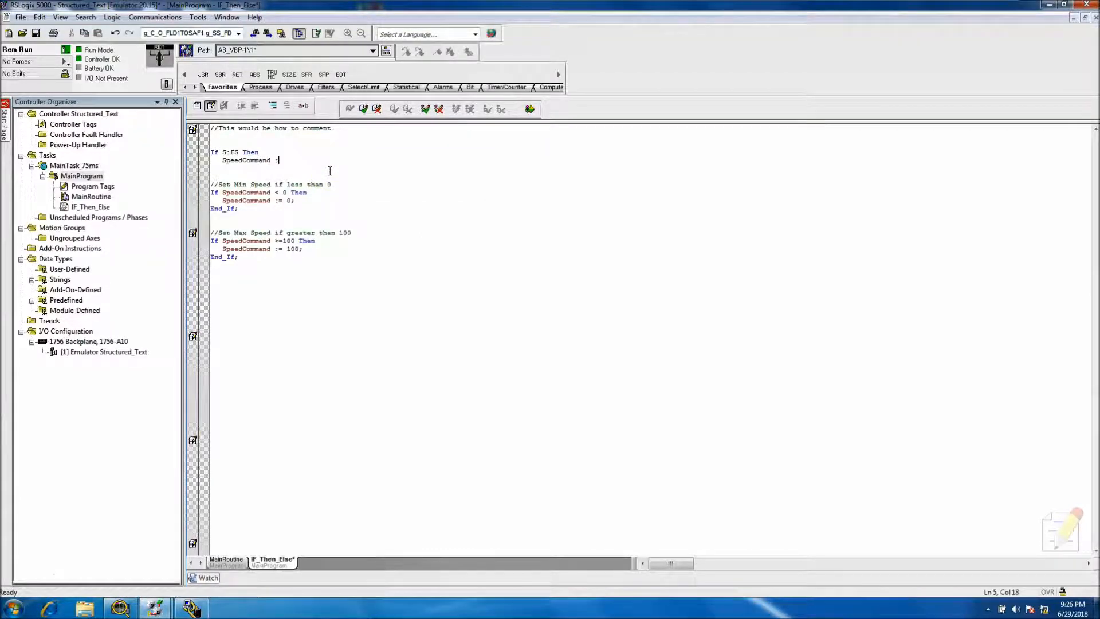
type("=")
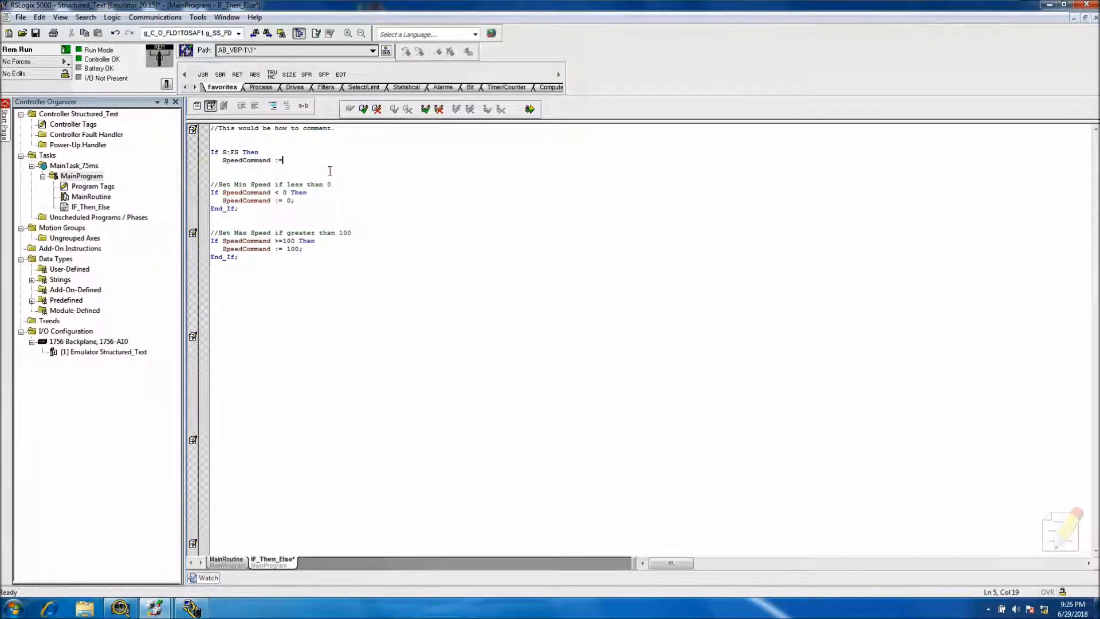
type("0;")
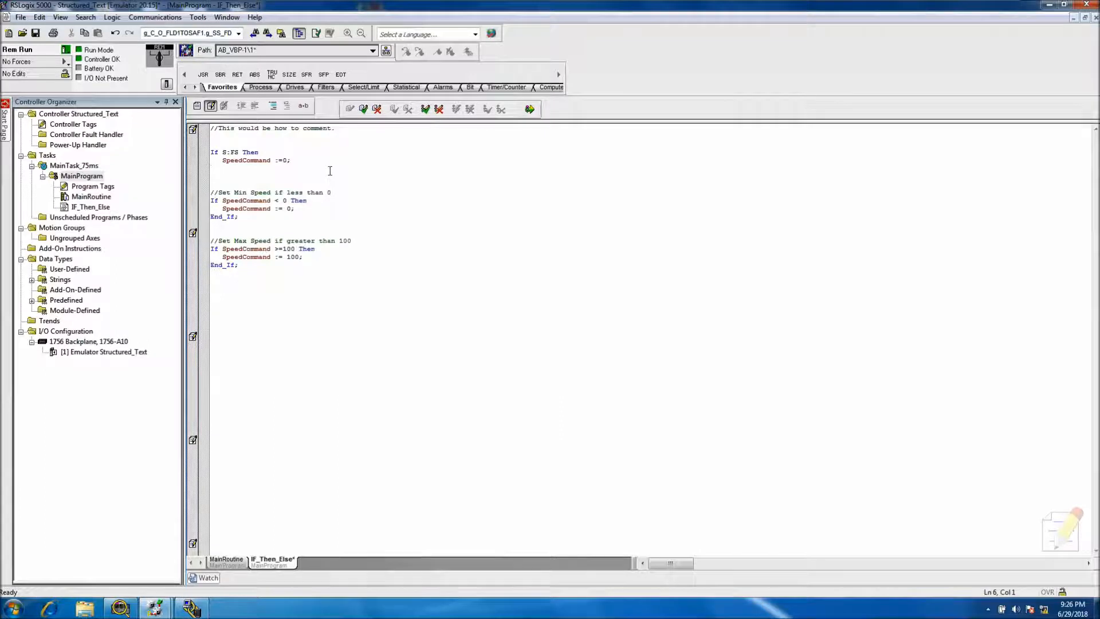
type("End_I")
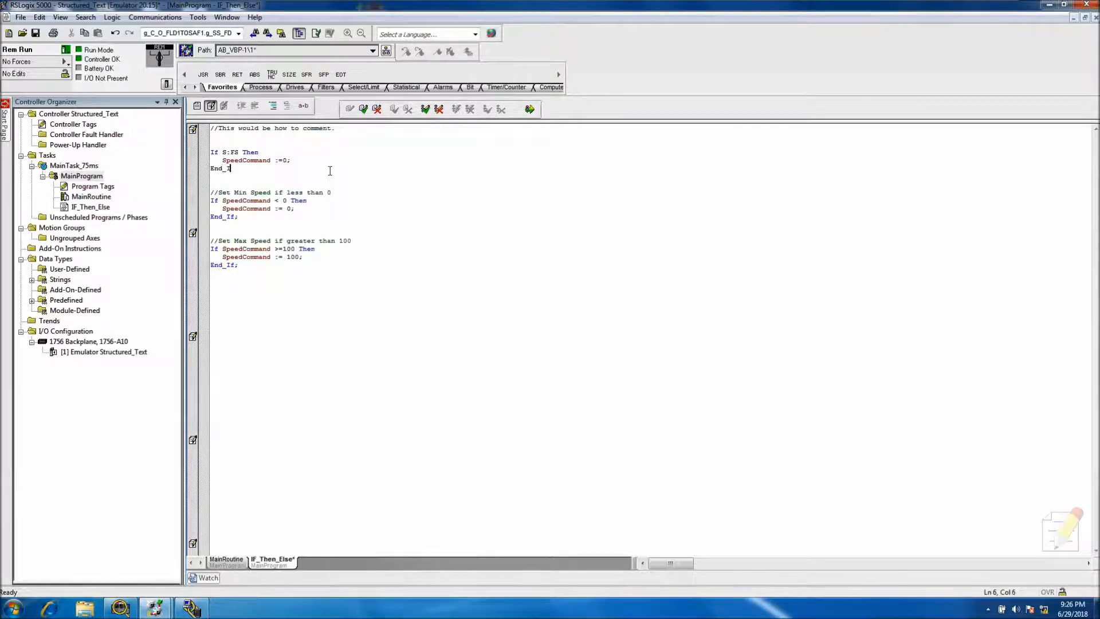
type("f;")
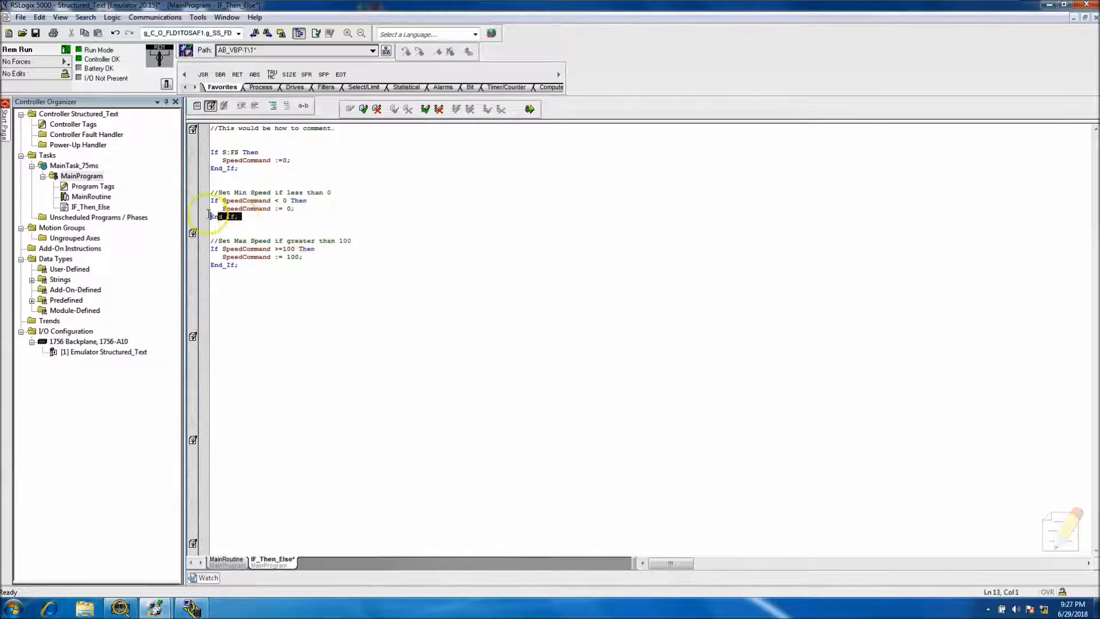
- Select lines in the first-scan block to prepare for adding a comment above it
left_click(225, 168)
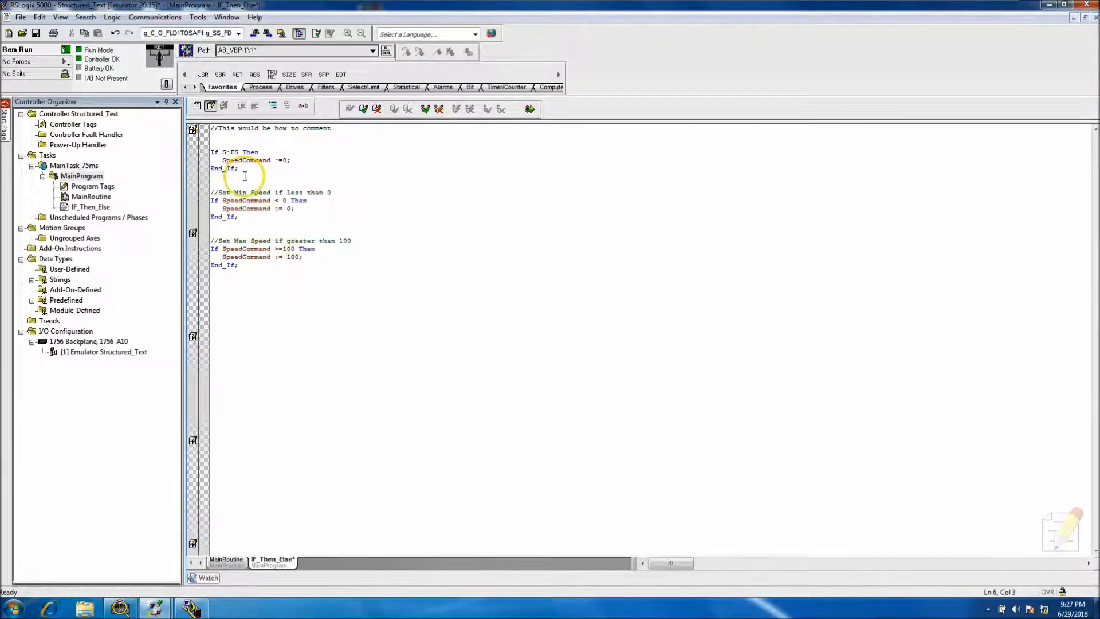
double_click(223, 169)
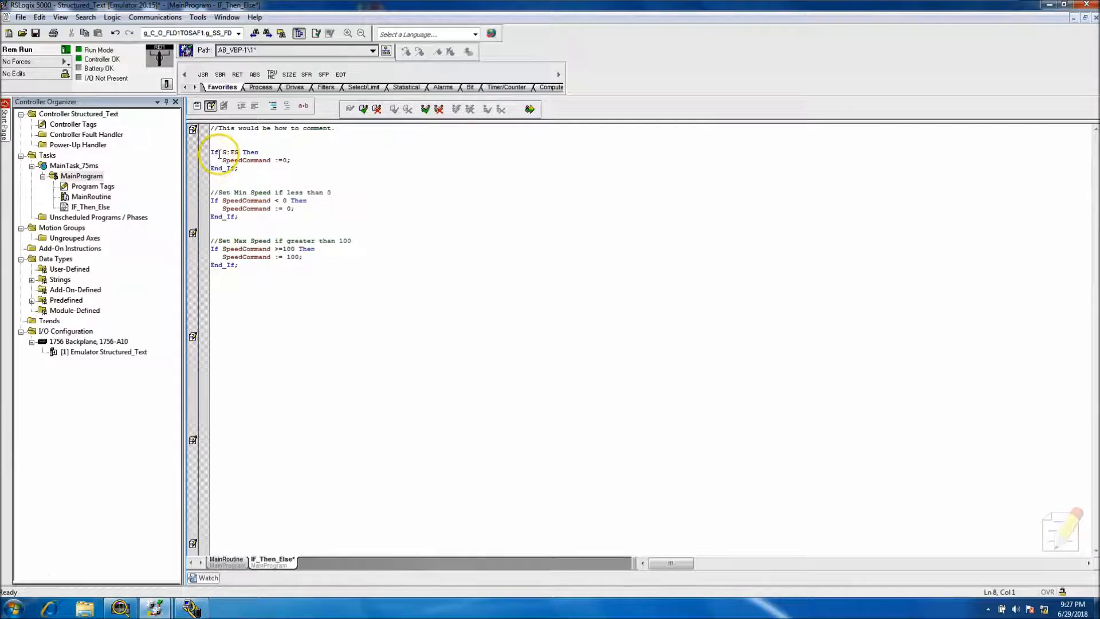
left_click(213, 152)
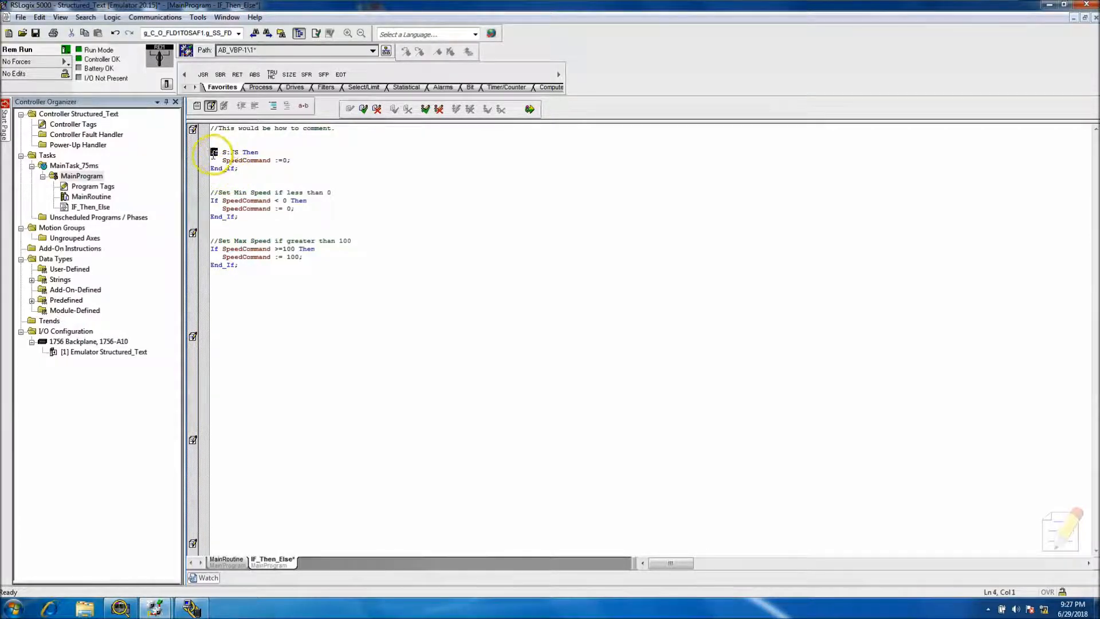
left_click(219, 168)
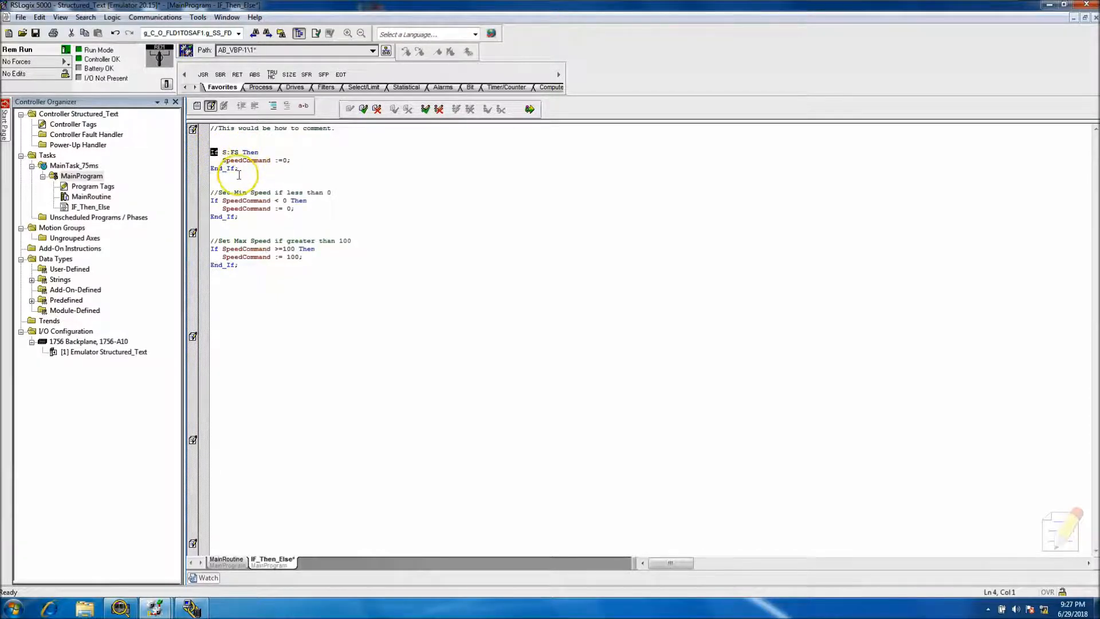
left_click(228, 176)
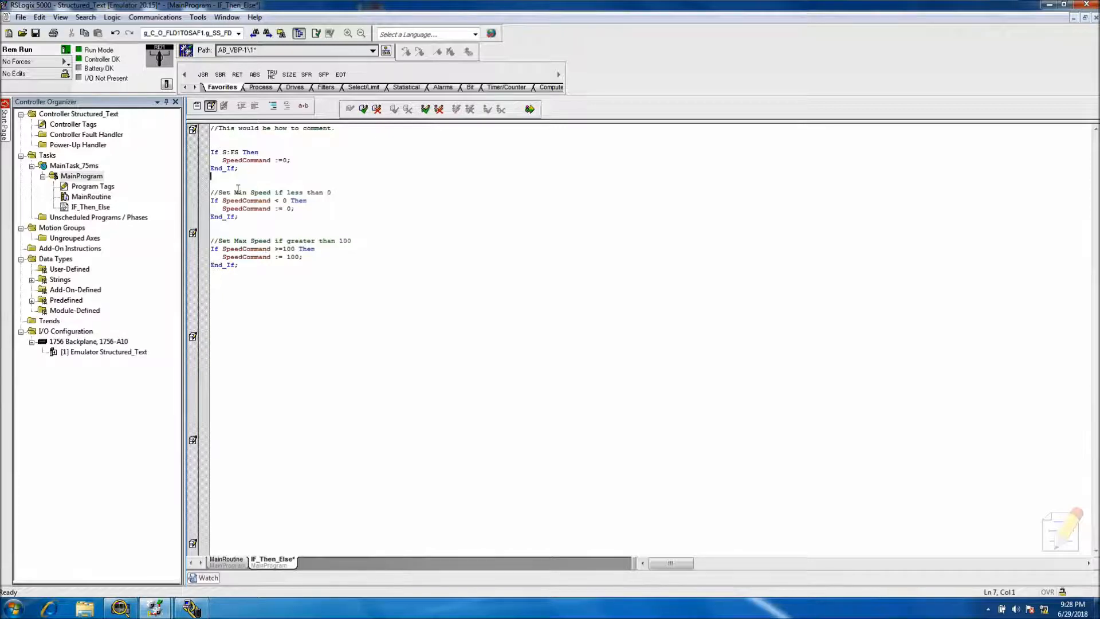
mouse_move(242, 184)
type("//")
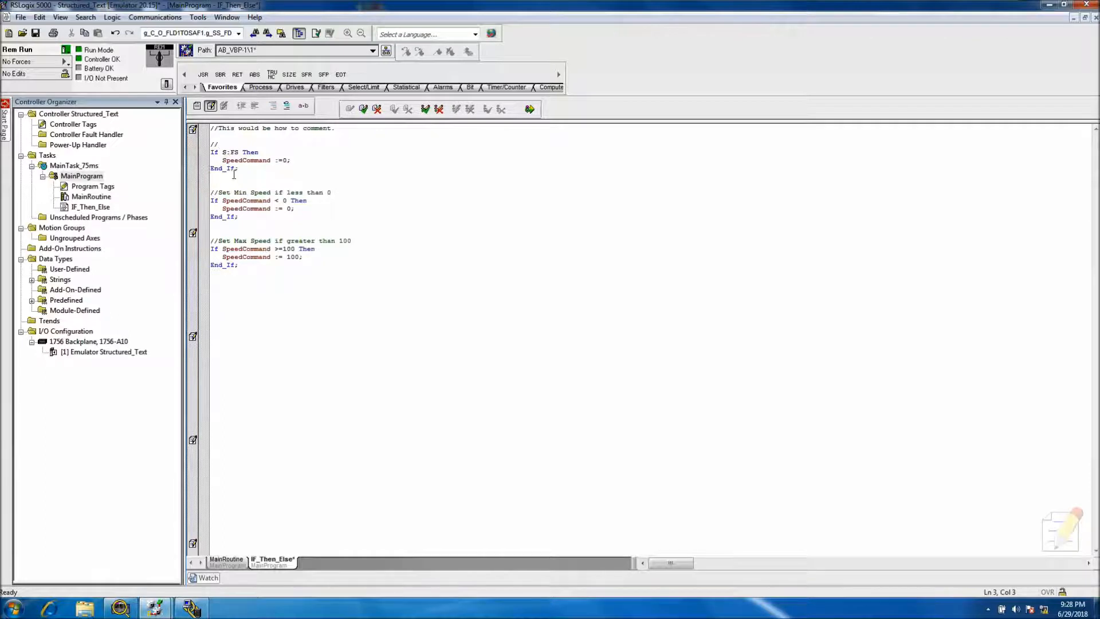
- Write the comment 'If processor first scan then move speed to 0' and begin a new // line
type("If")
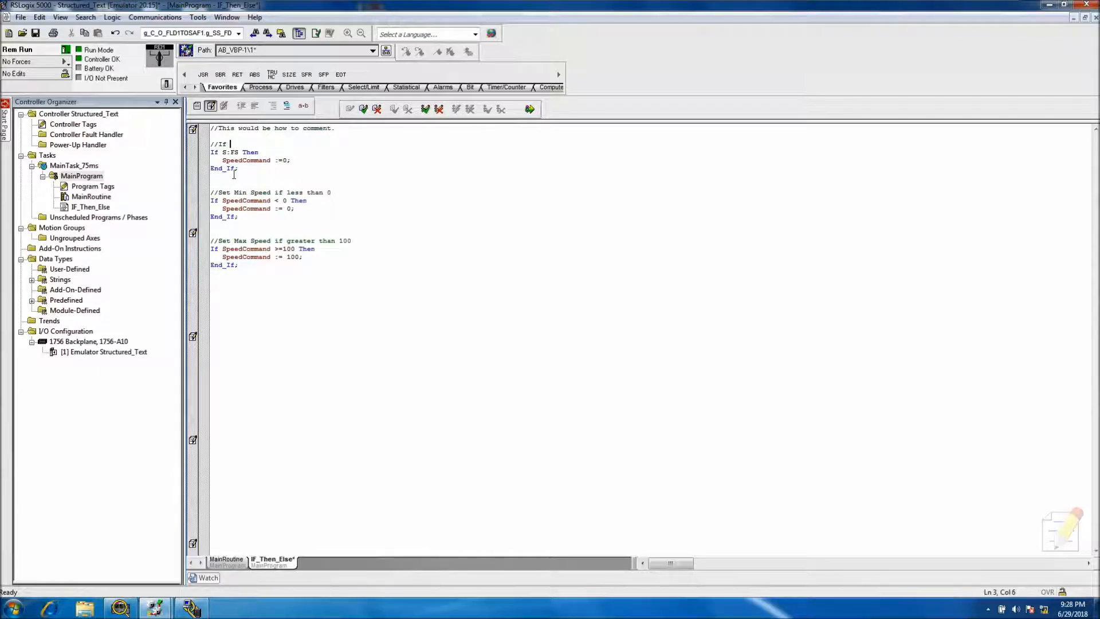
type("proceesor")
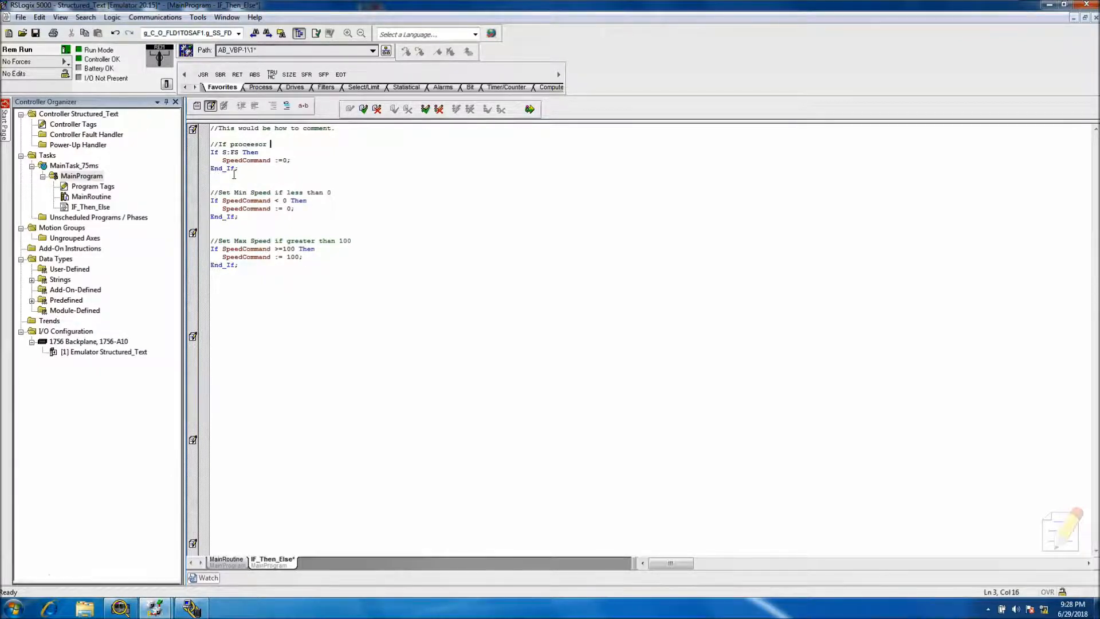
type("frist scan then")
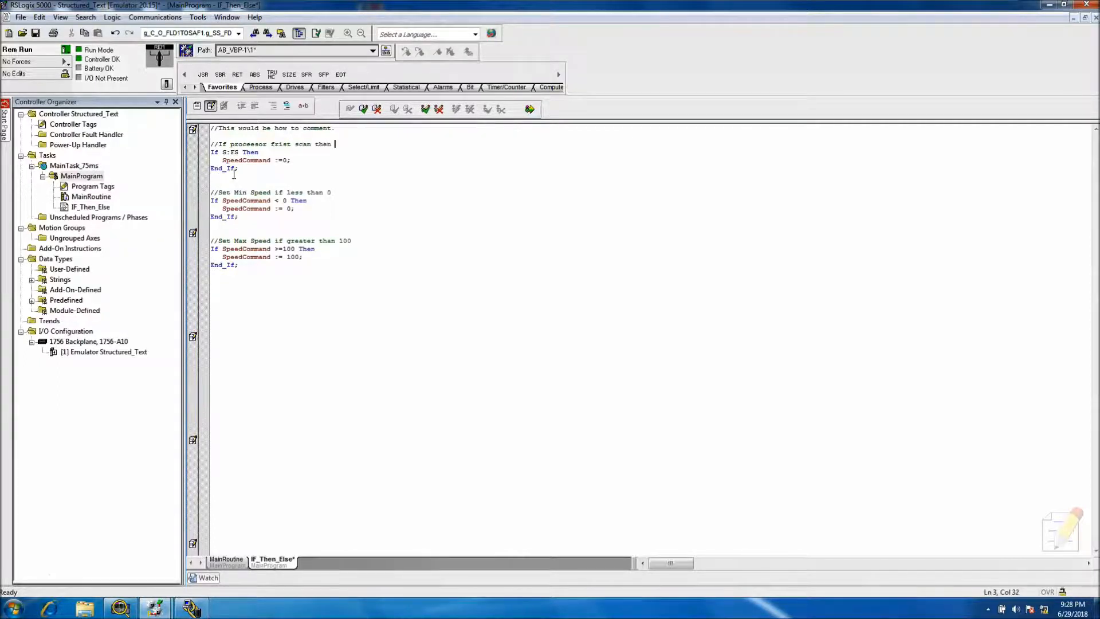
type("move")
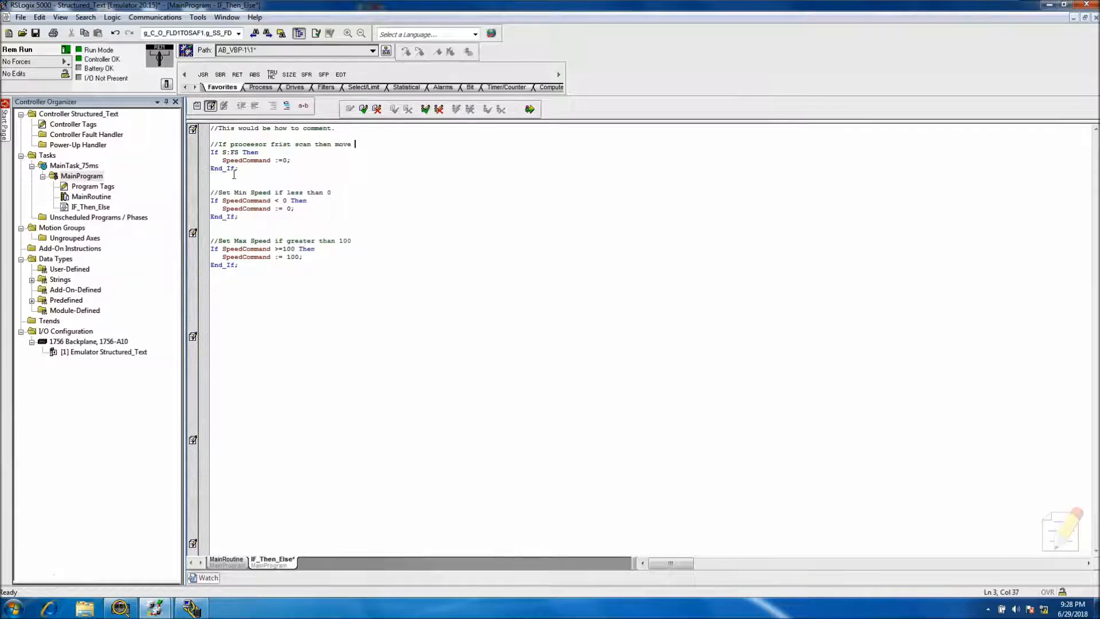
type("speed to 0")
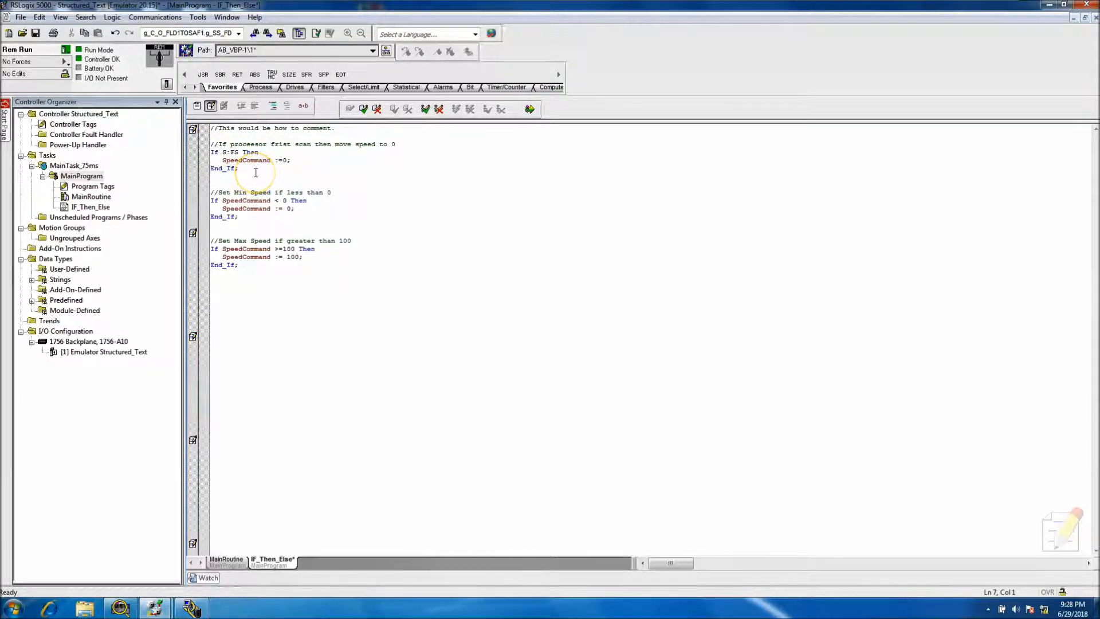
type("//")
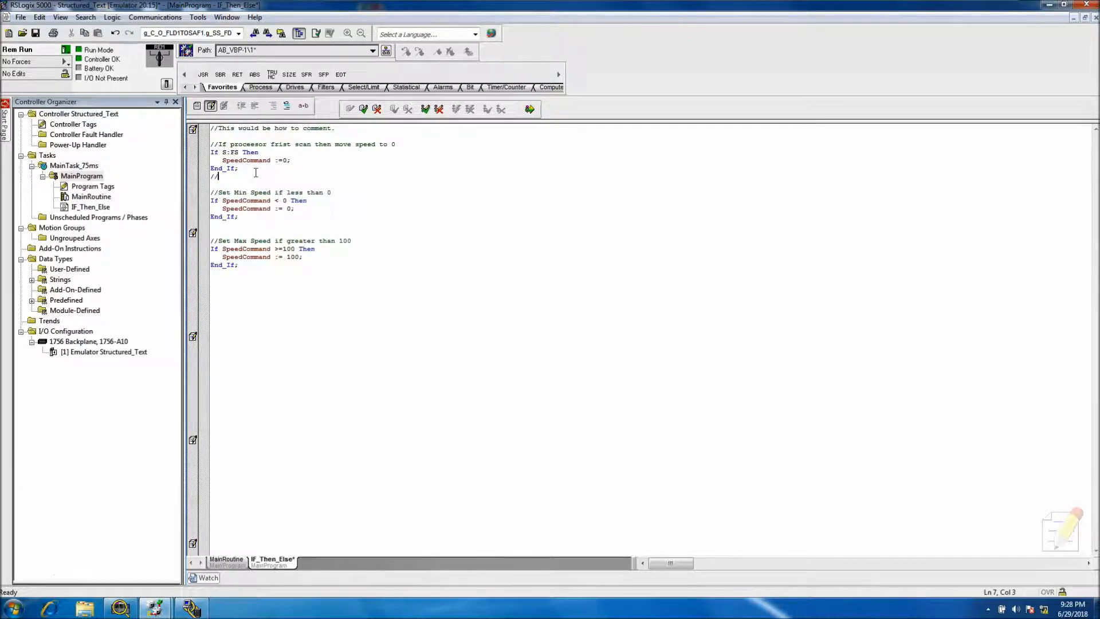
- Add //**** asterisk separator lines around the first-scan block and after the max speed End_If
type("********************")
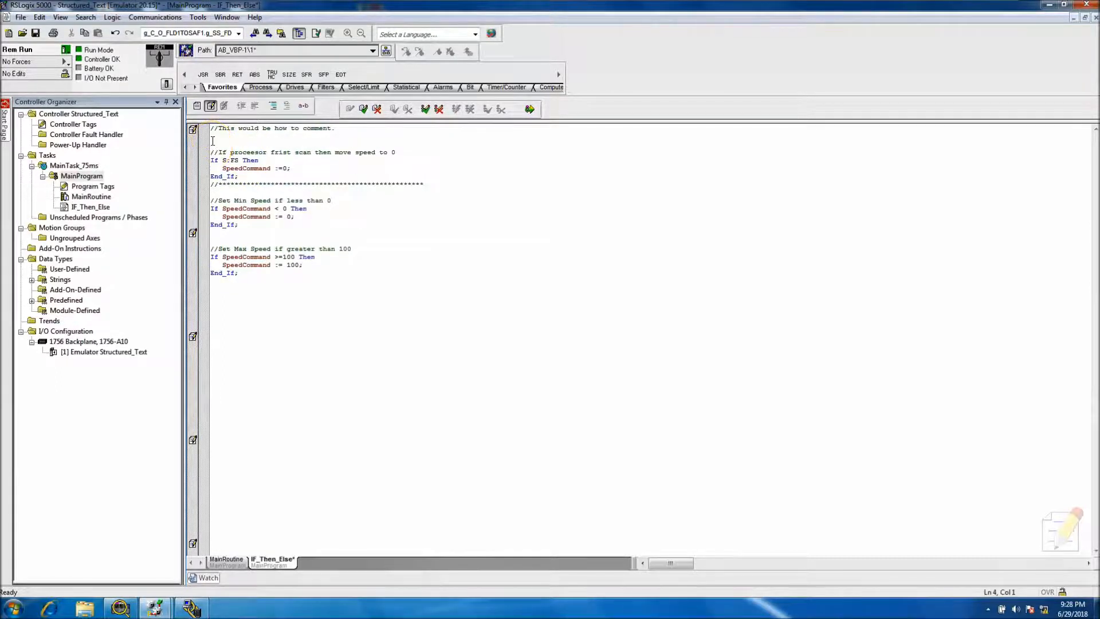
left_click(213, 152)
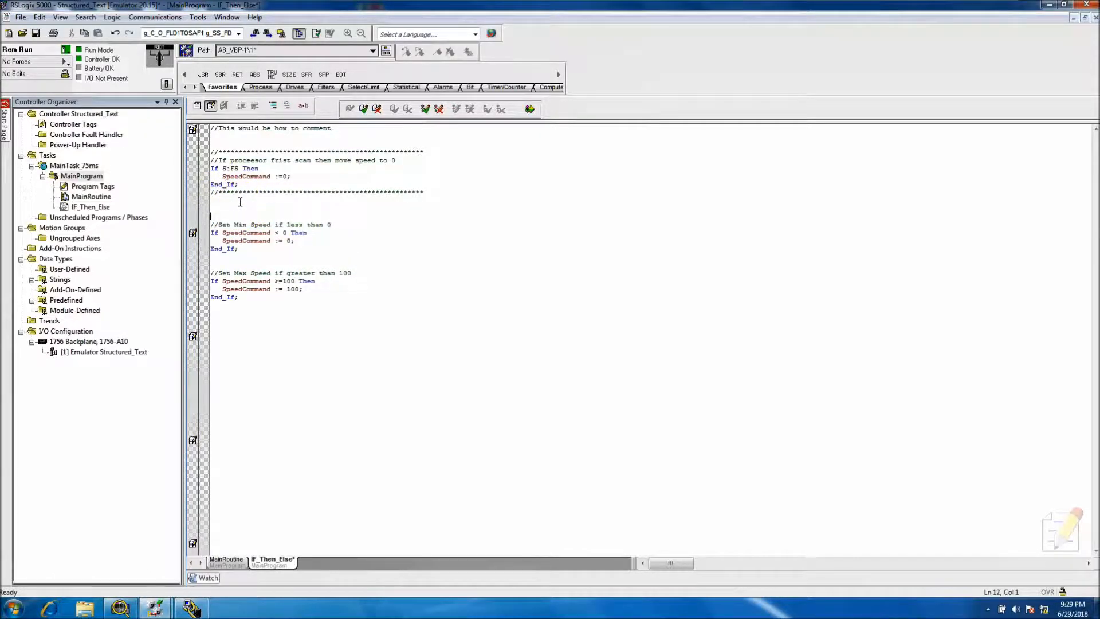
type("/")
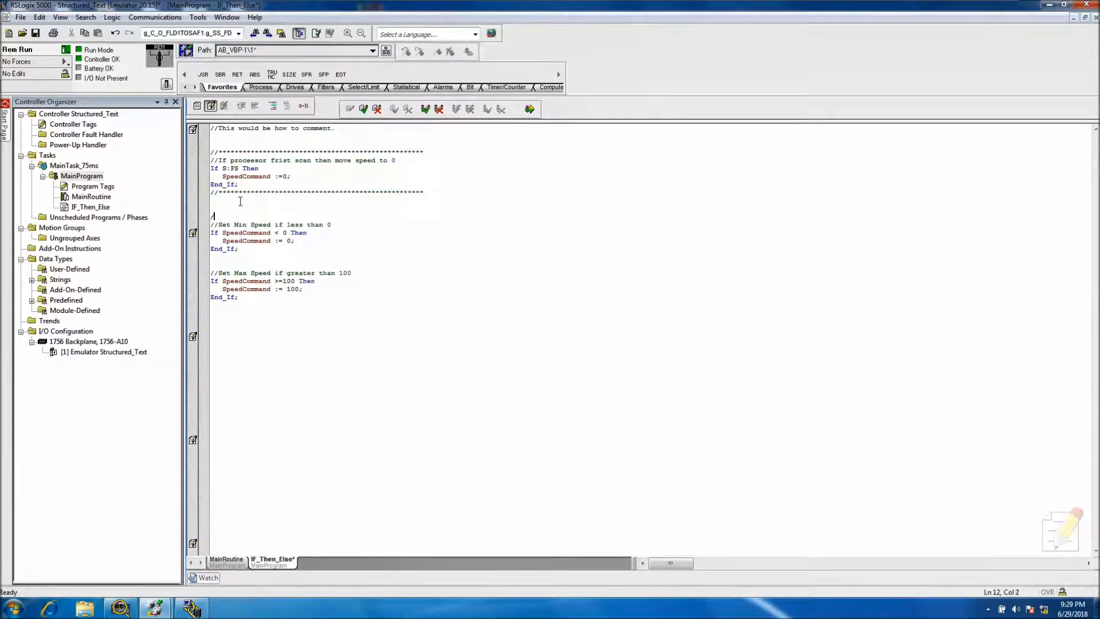
type("/")
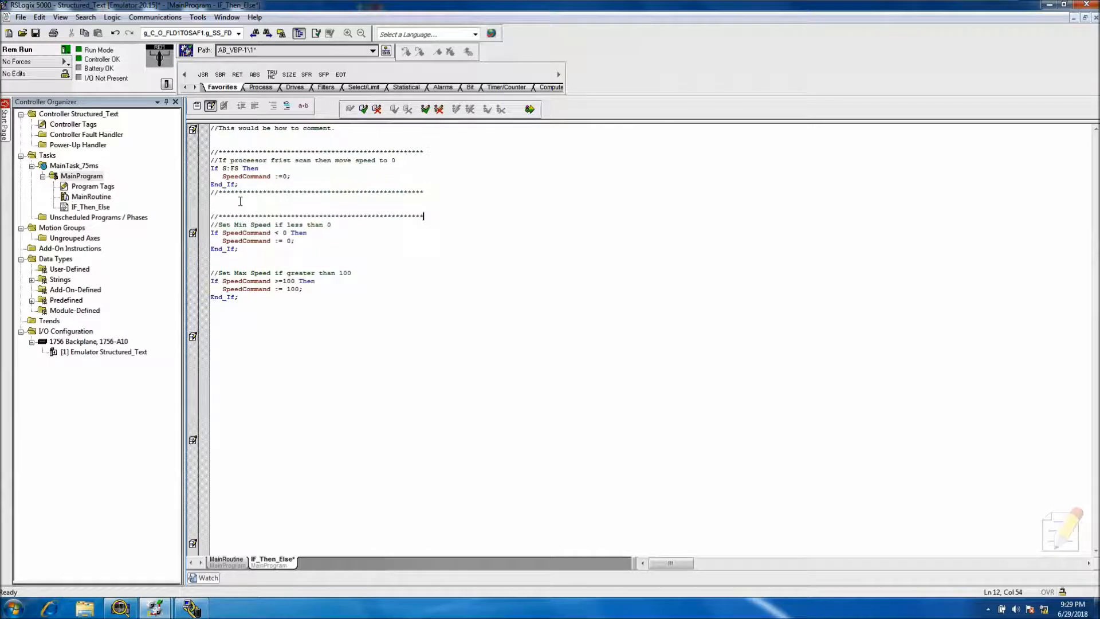
left_click(216, 296)
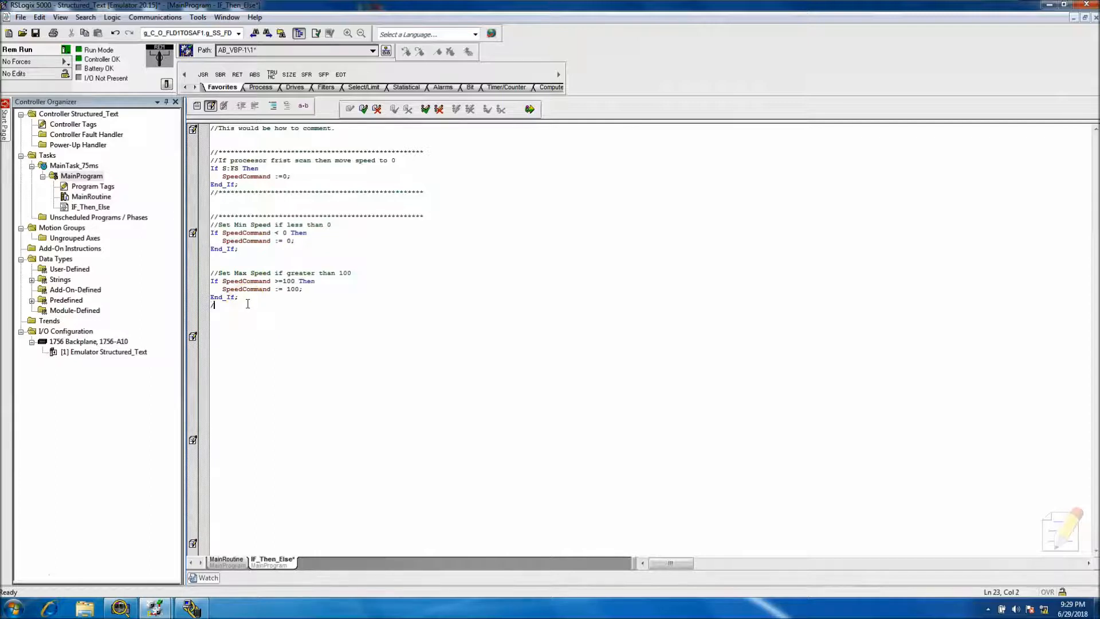
type("/")
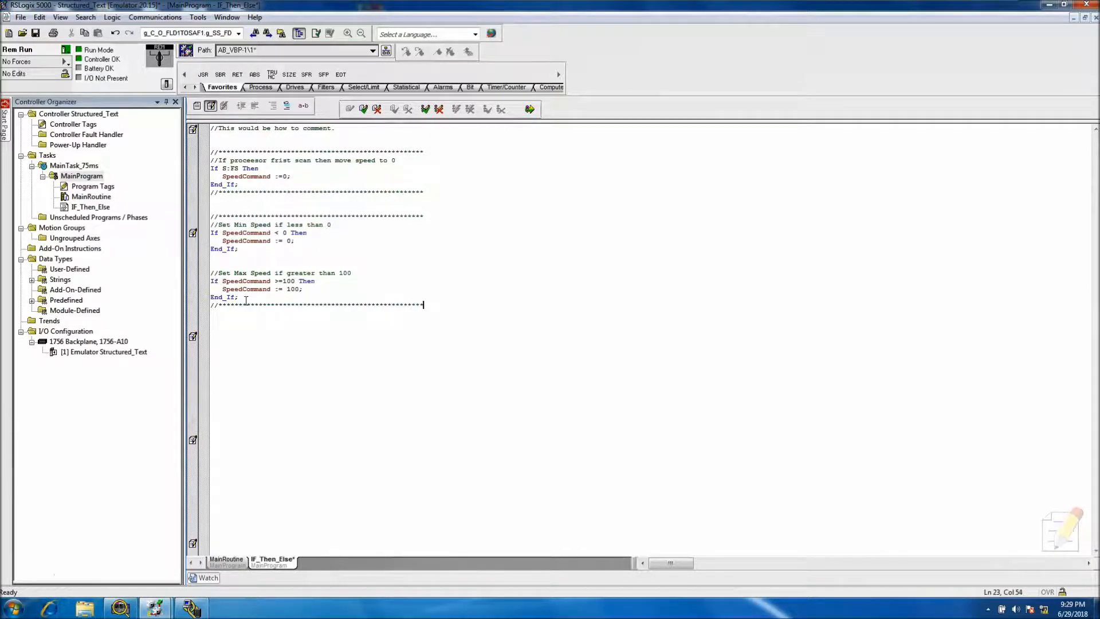
left_click(223, 205)
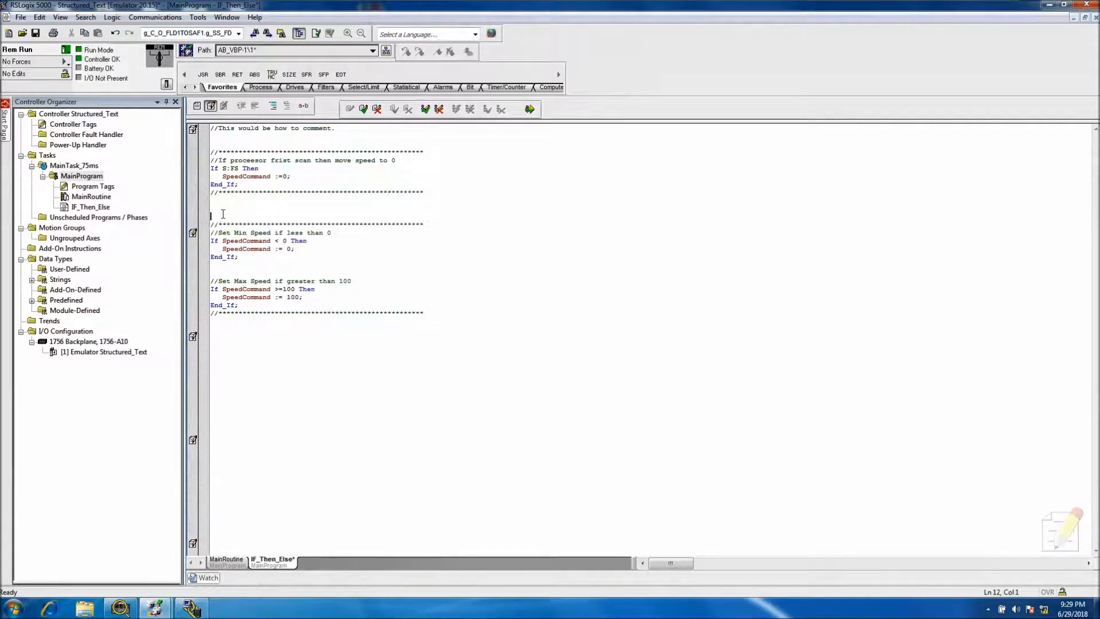
- Add the heading comment '// This section is for speed limited' above the min speed separator
type("//I")
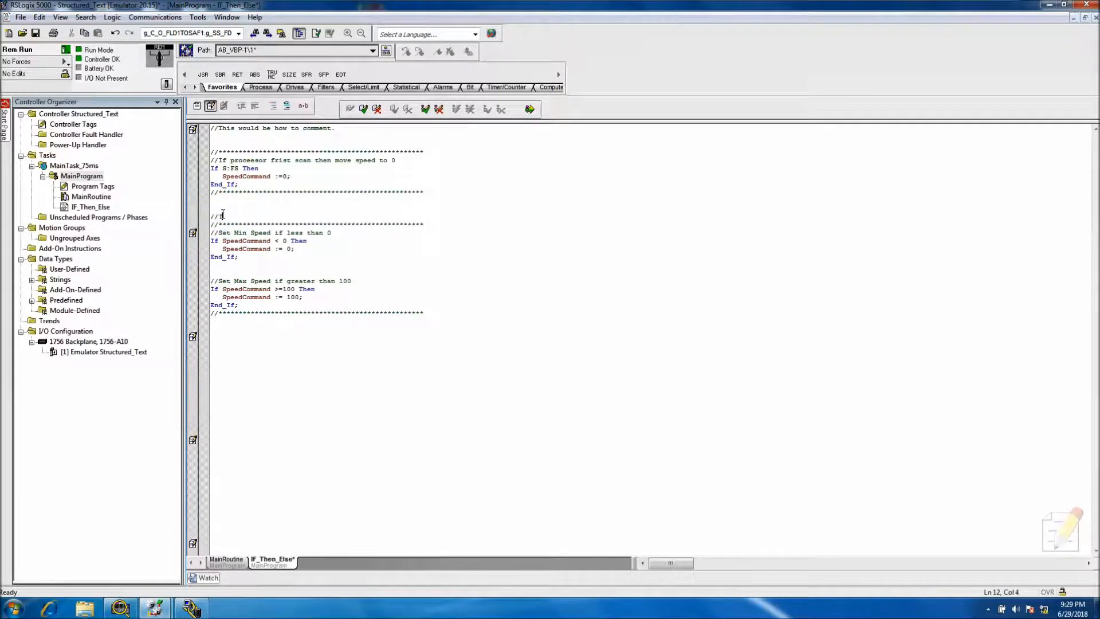
type("This a")
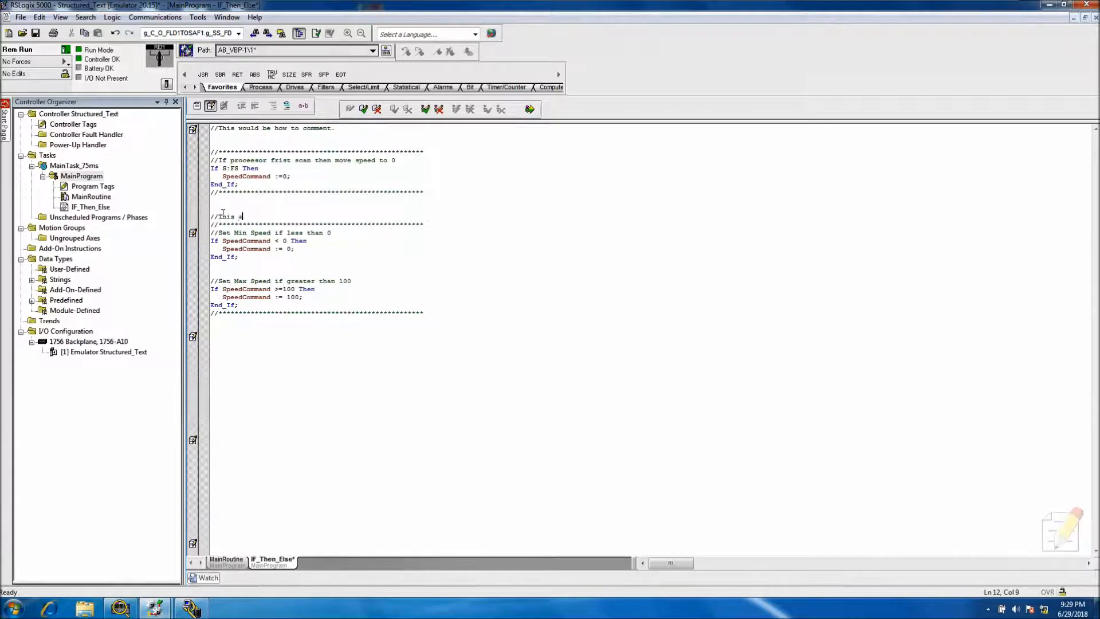
type("section is")
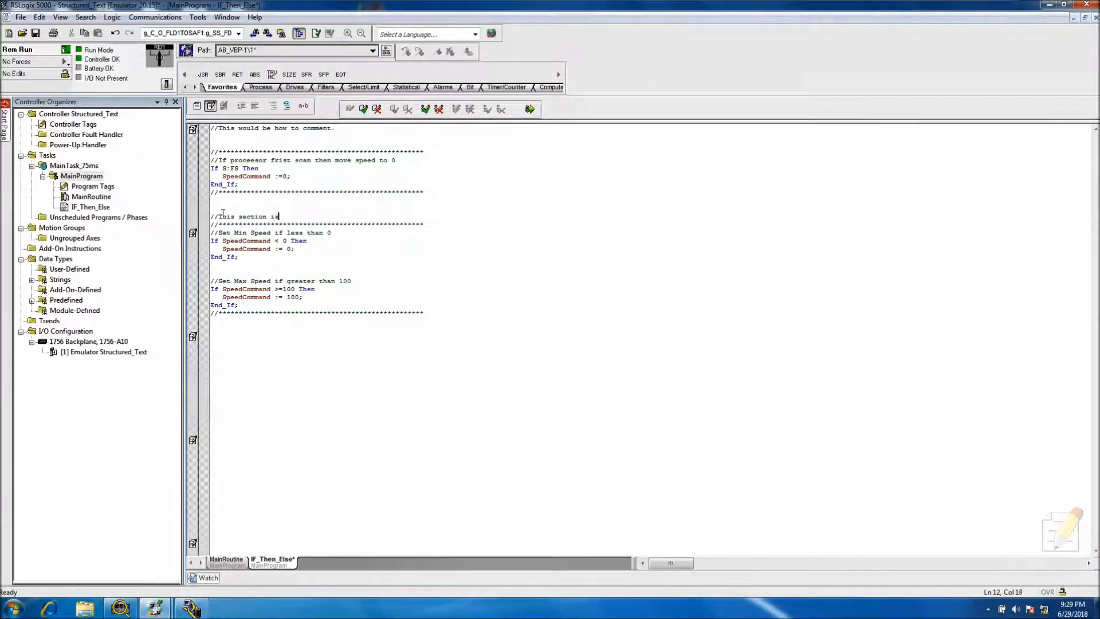
type("for")
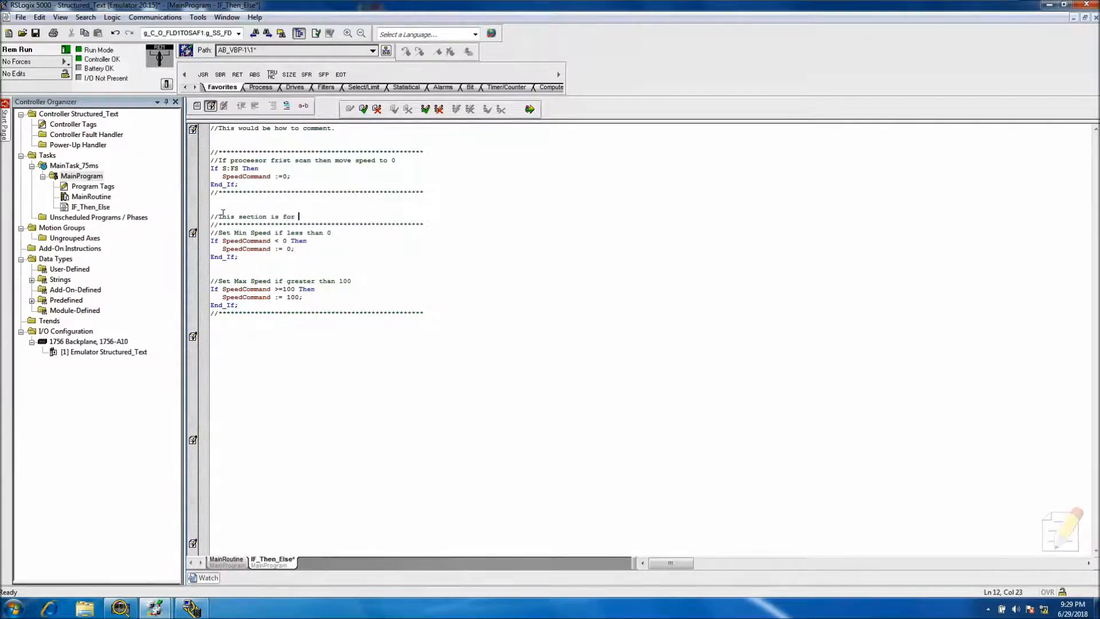
type("speed")
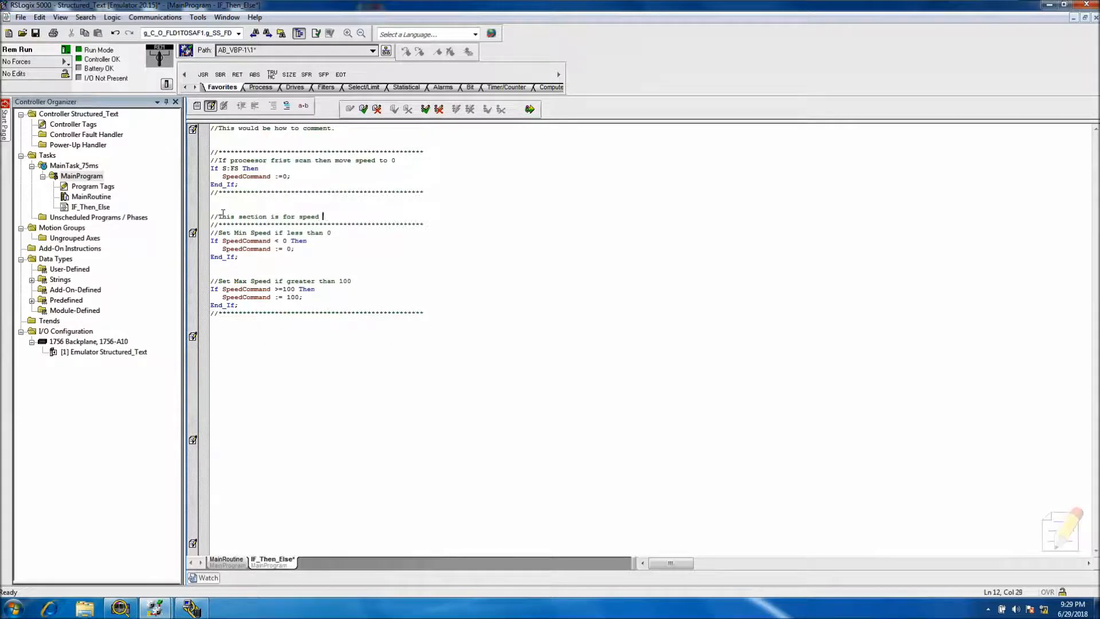
type("l")
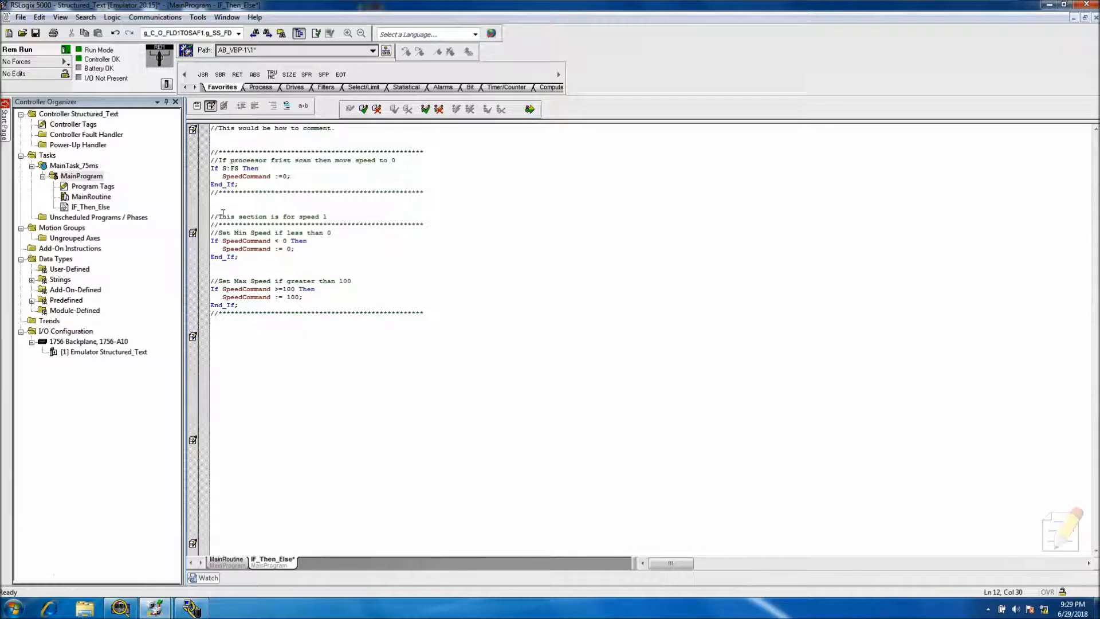
type("imits")
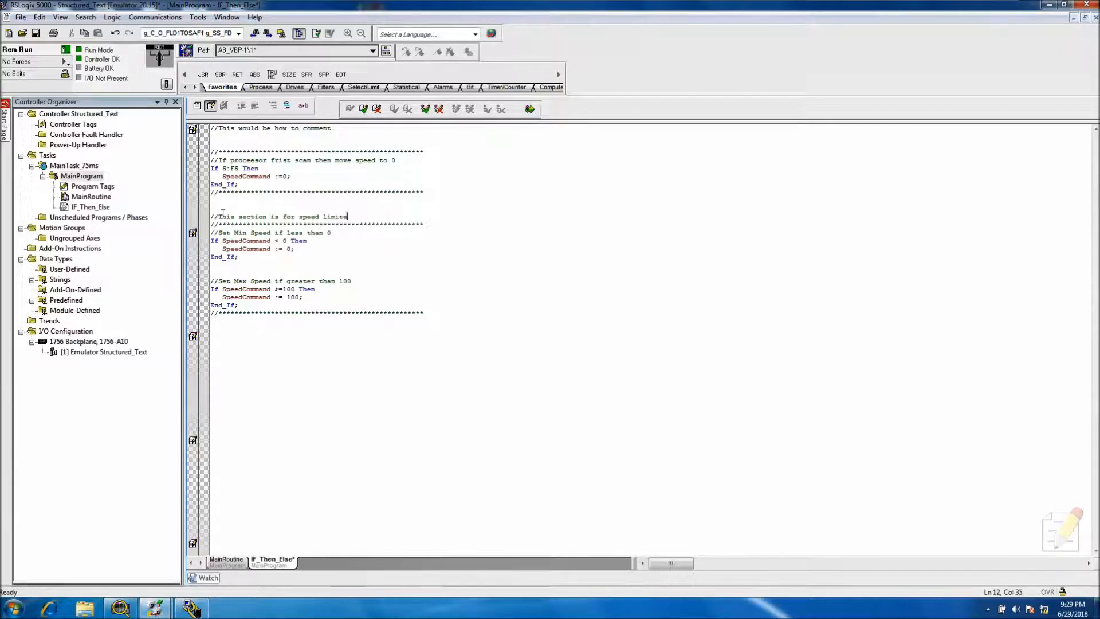
type("d")
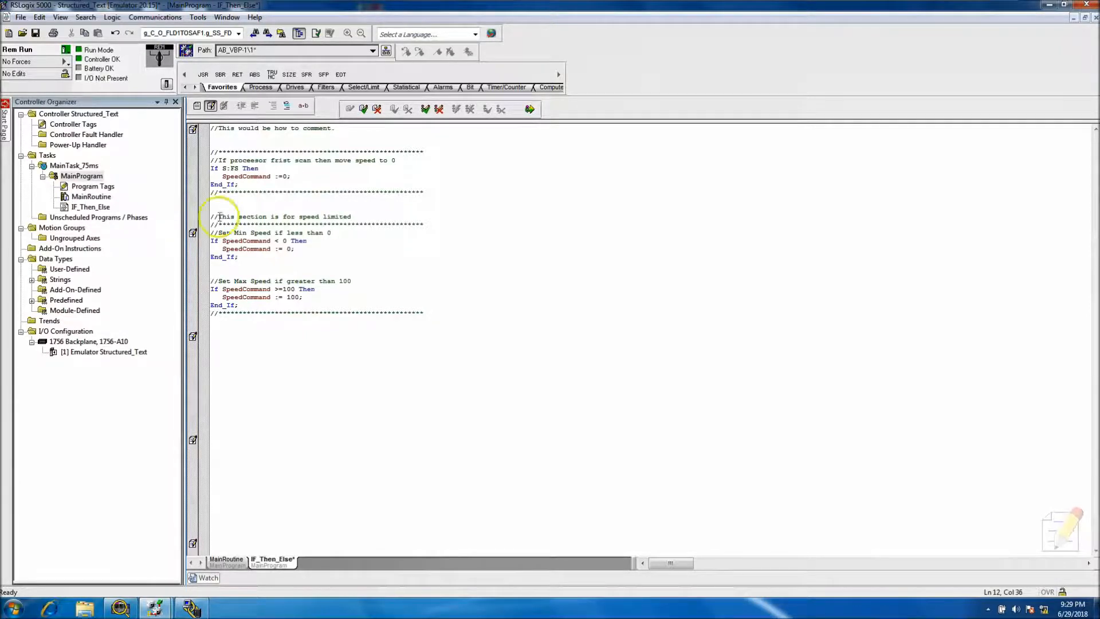
left_click(216, 138)
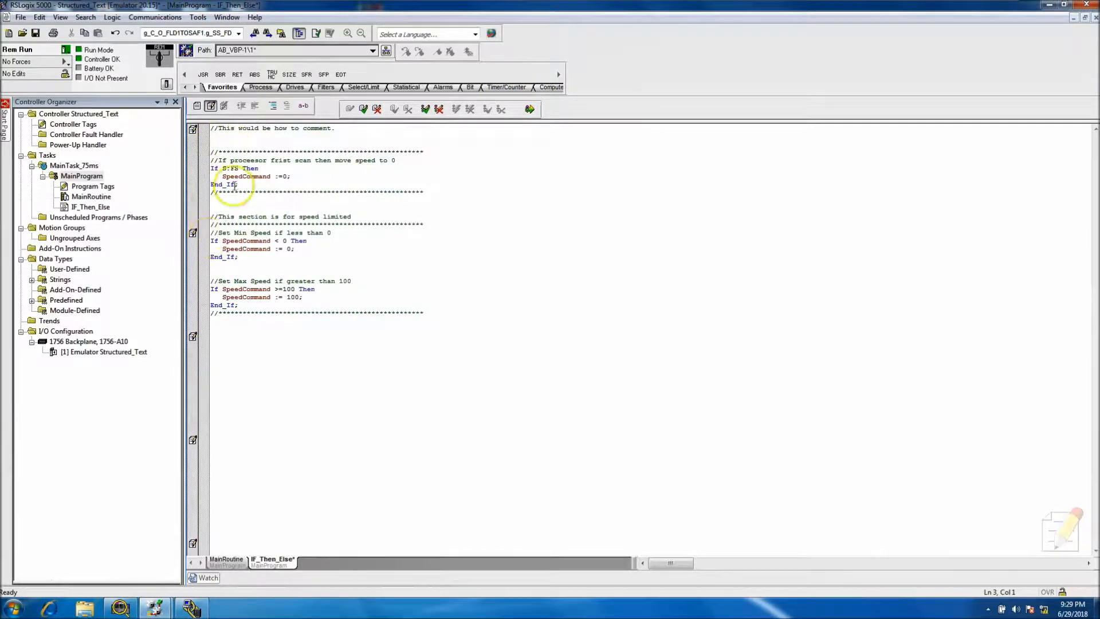
double_click(337, 216)
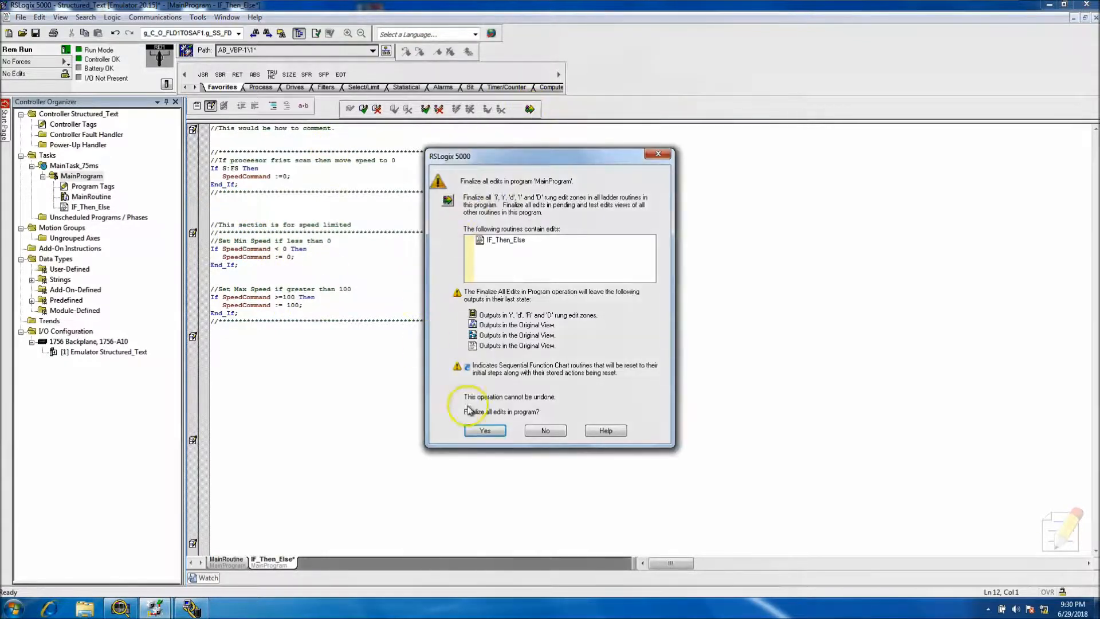
- Confirm Yes to finalize all edits in MainProgram
left_click(484, 430)
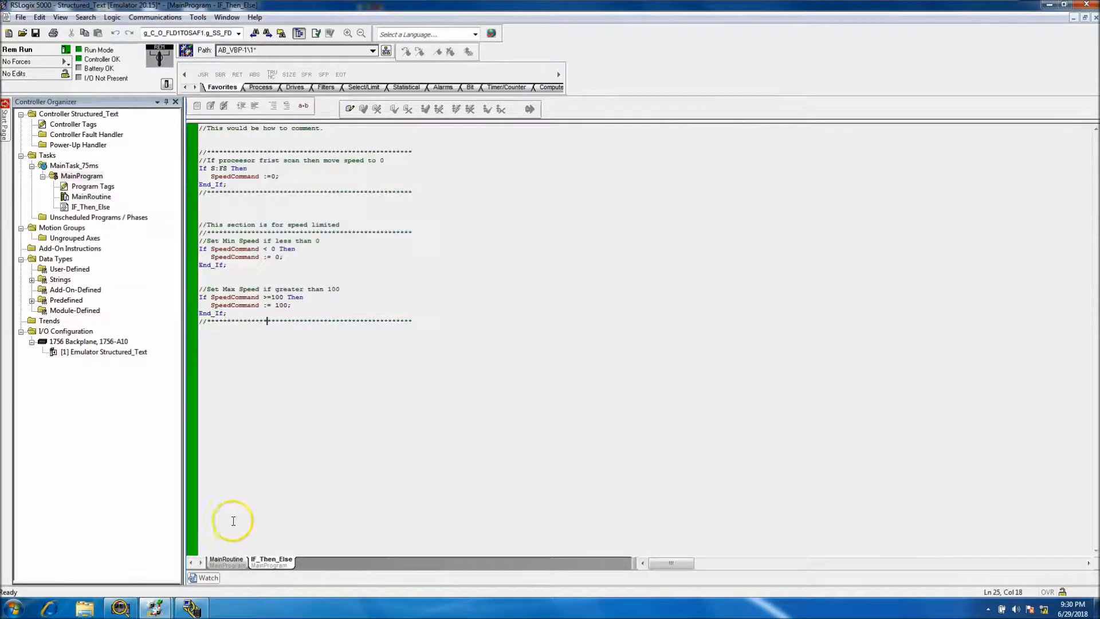
- Show the Watch window and switch the controller to Program mode, then back to Run
left_click(60, 17)
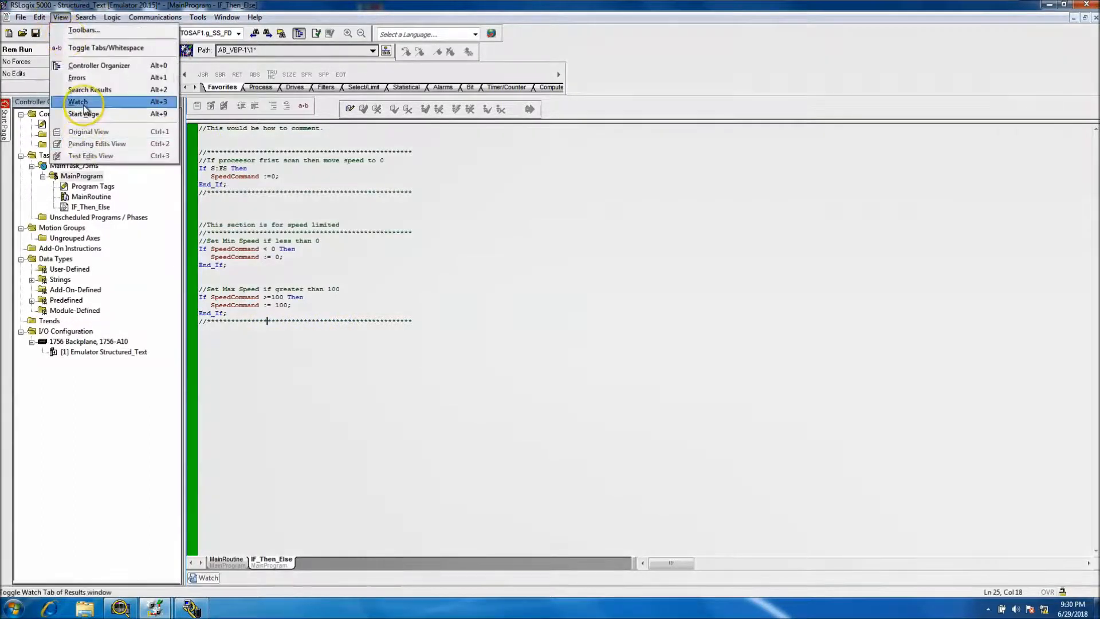
left_click(78, 102)
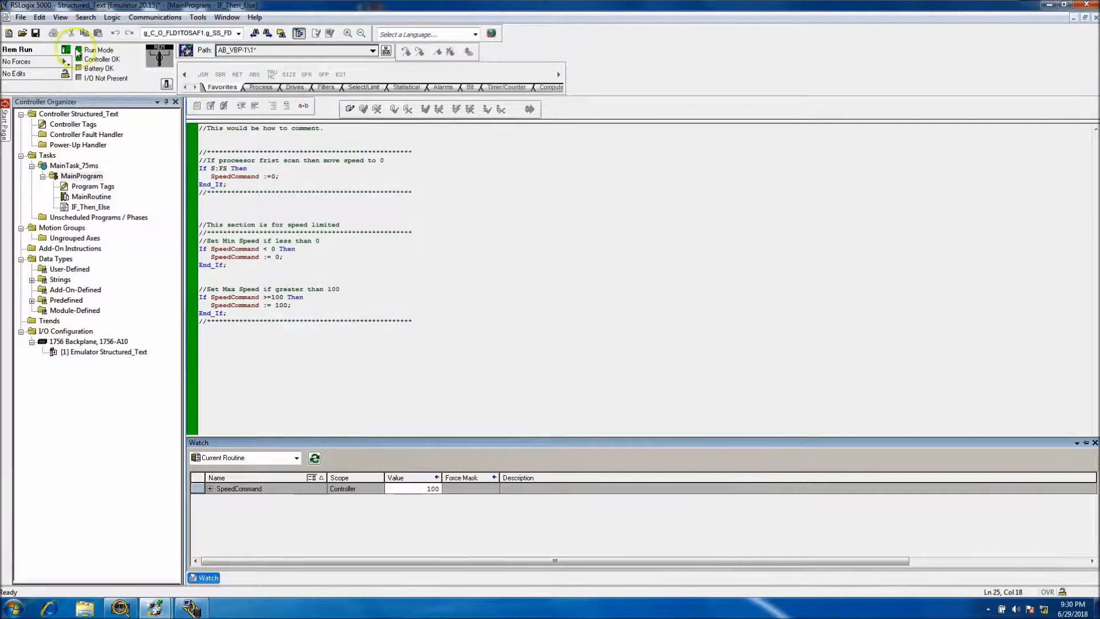
left_click(65, 49)
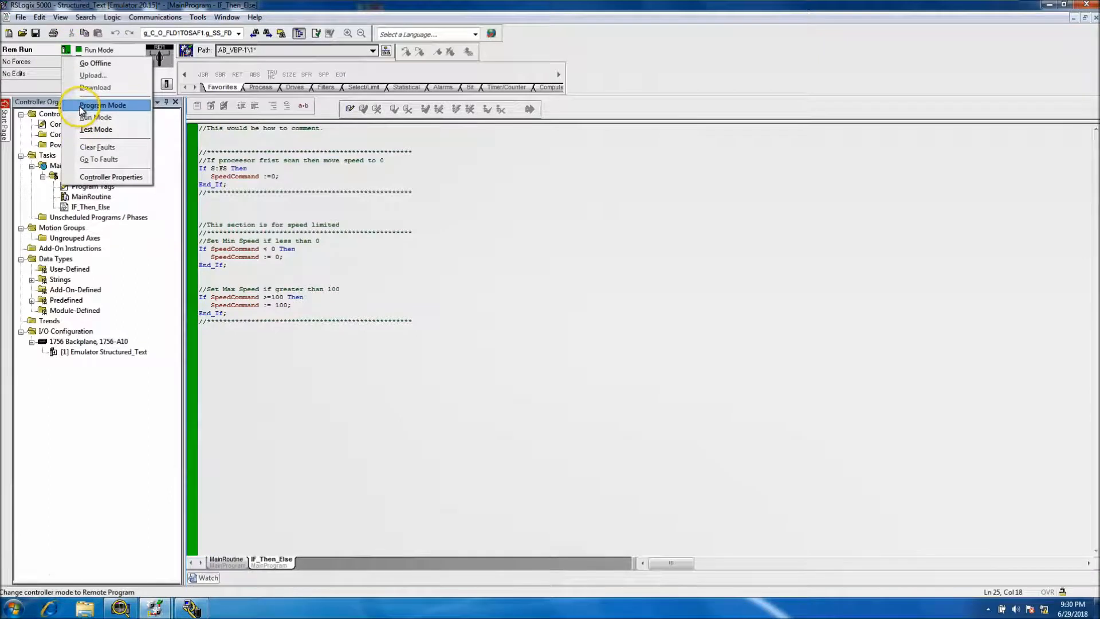
left_click(103, 105)
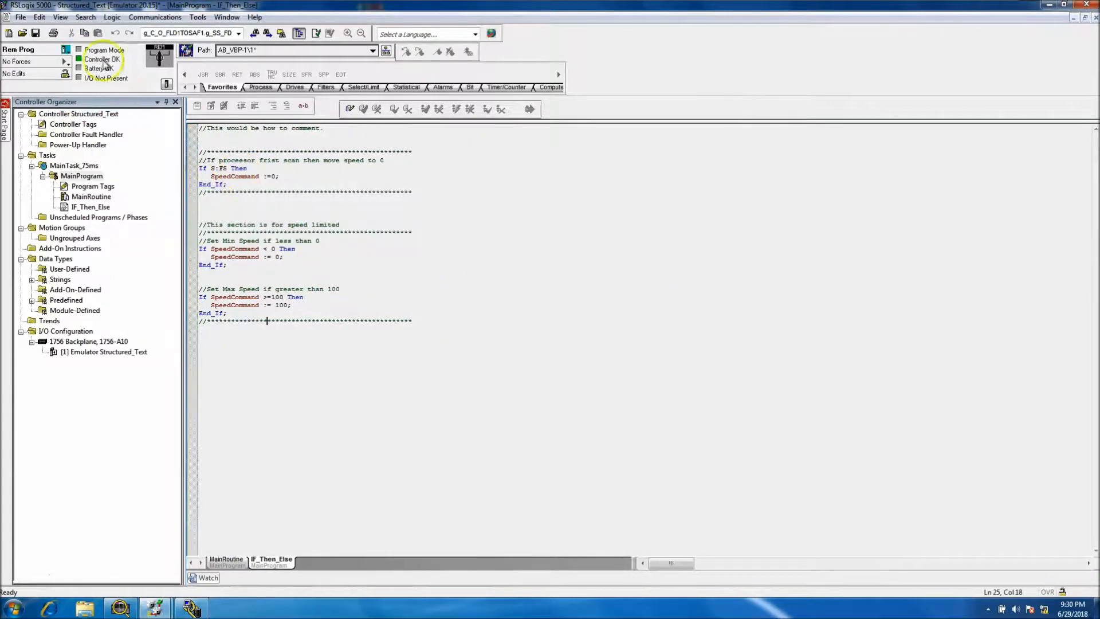
left_click(129, 50)
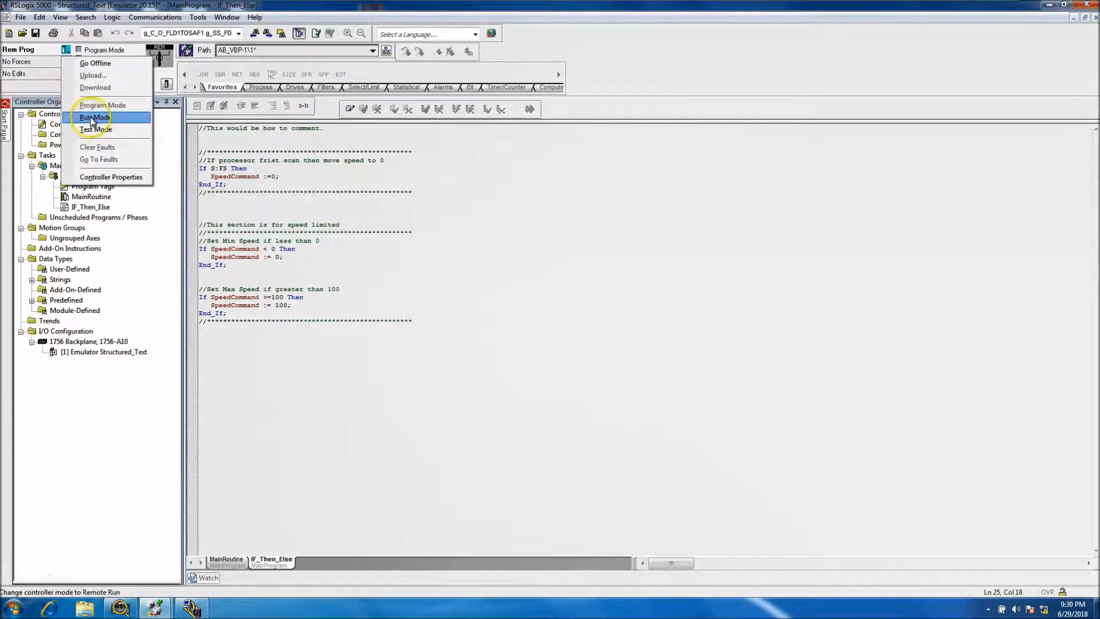
left_click(93, 117)
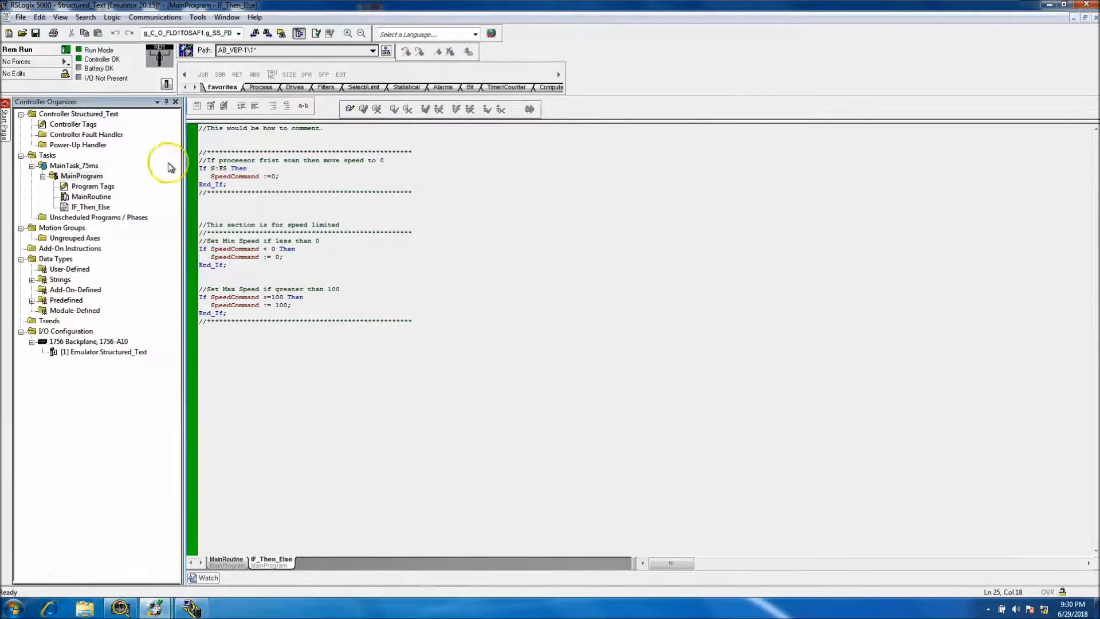
left_click(203, 577)
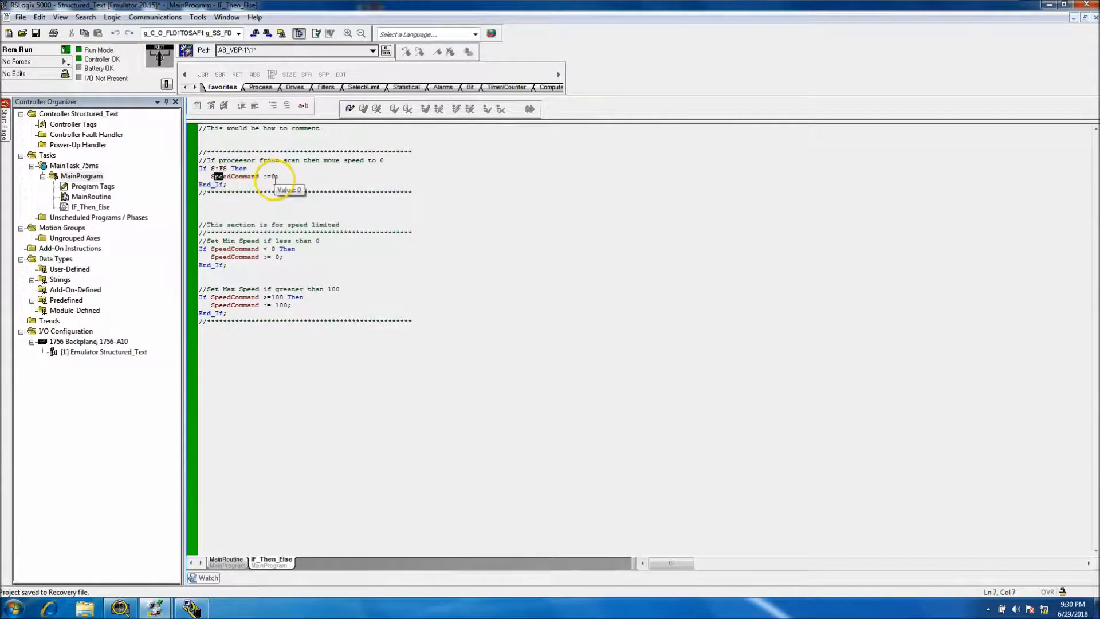
- Check SpeedCommand reads 0, then enter 20 as its value in the Watch window
double_click(234, 176)
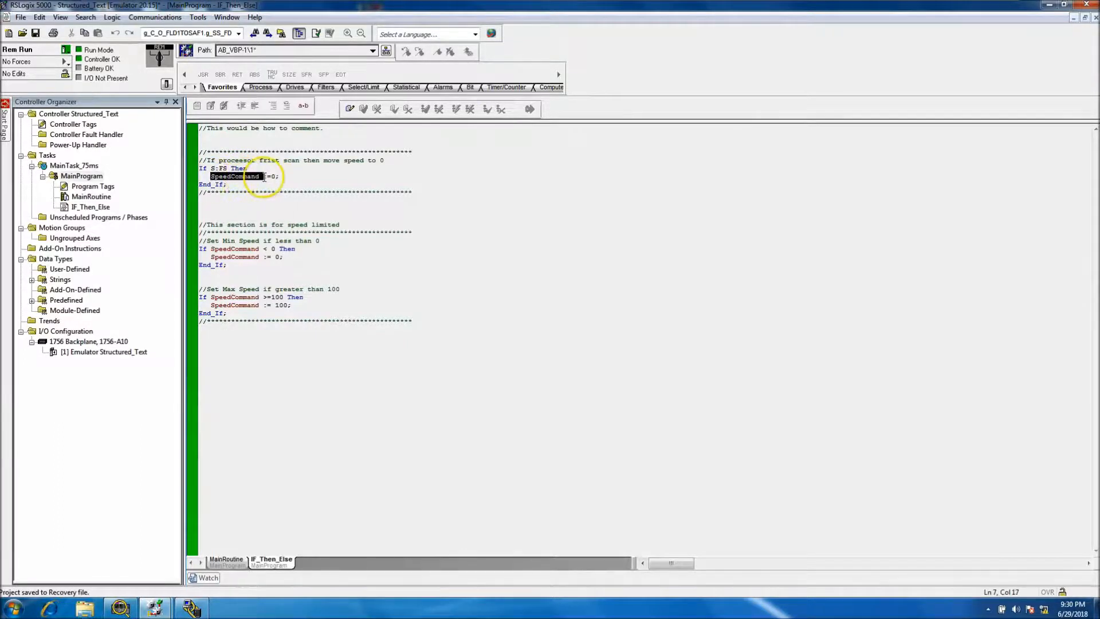
left_click(199, 208)
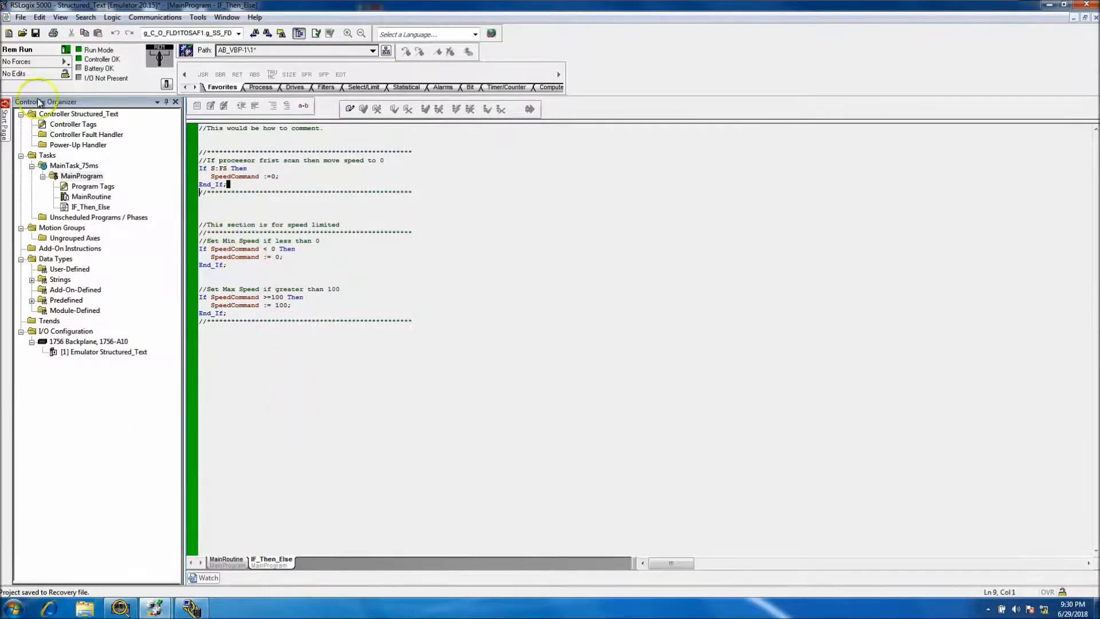
left_click(39, 17)
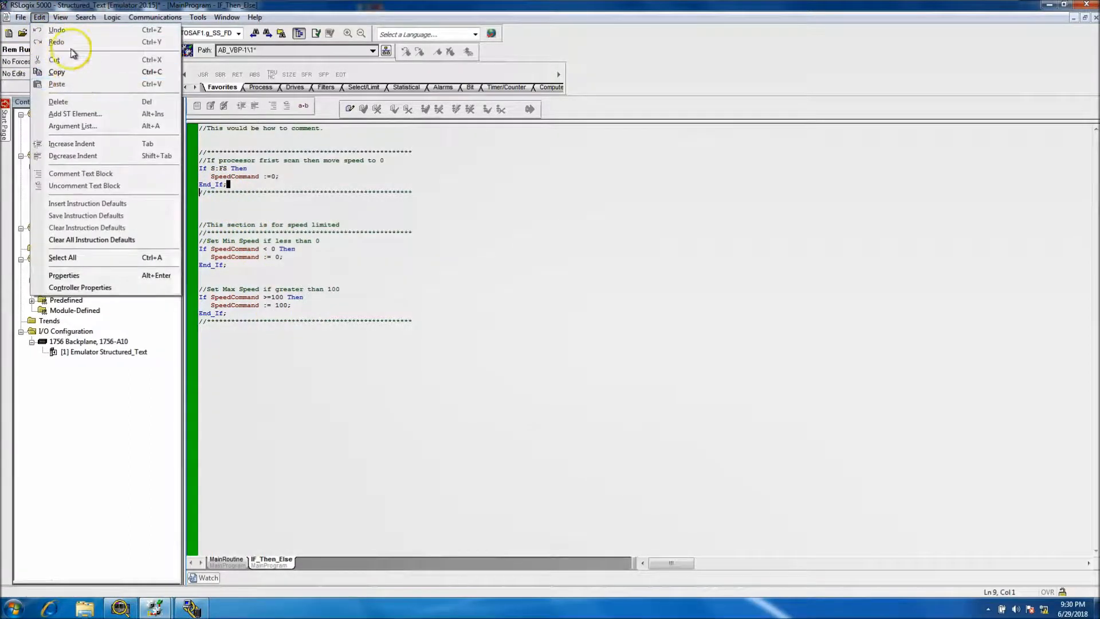
left_click(60, 16)
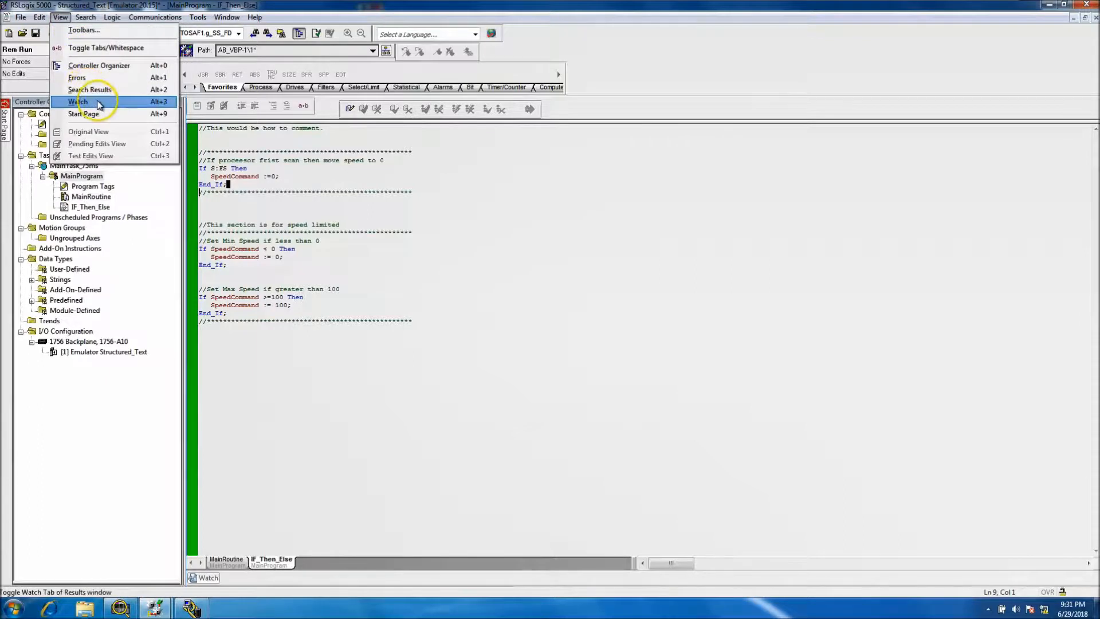
left_click(78, 100)
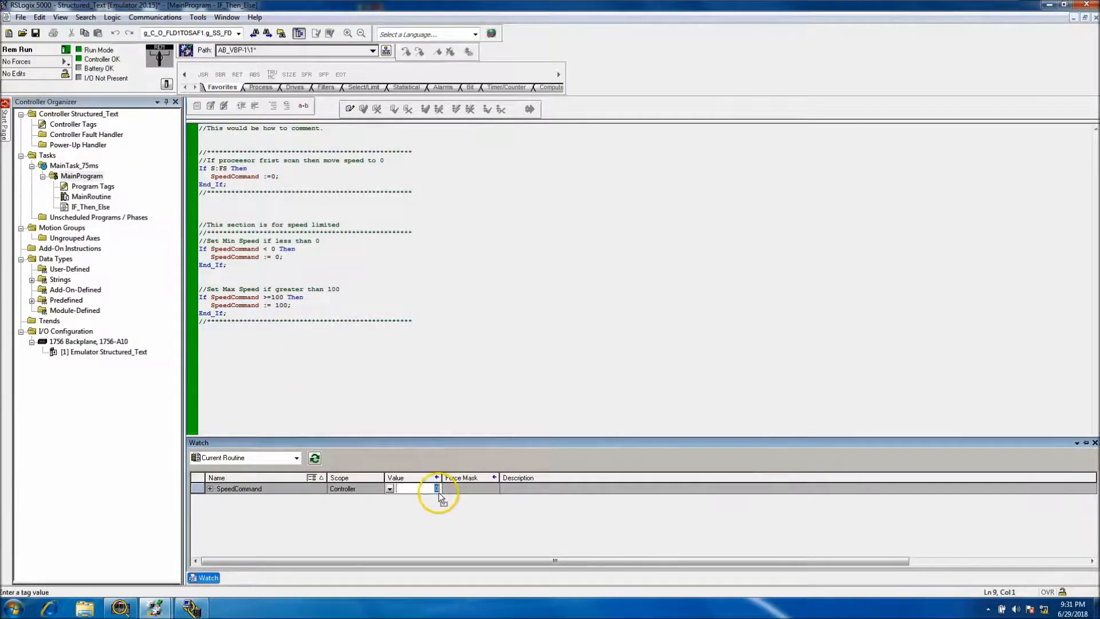
type("20")
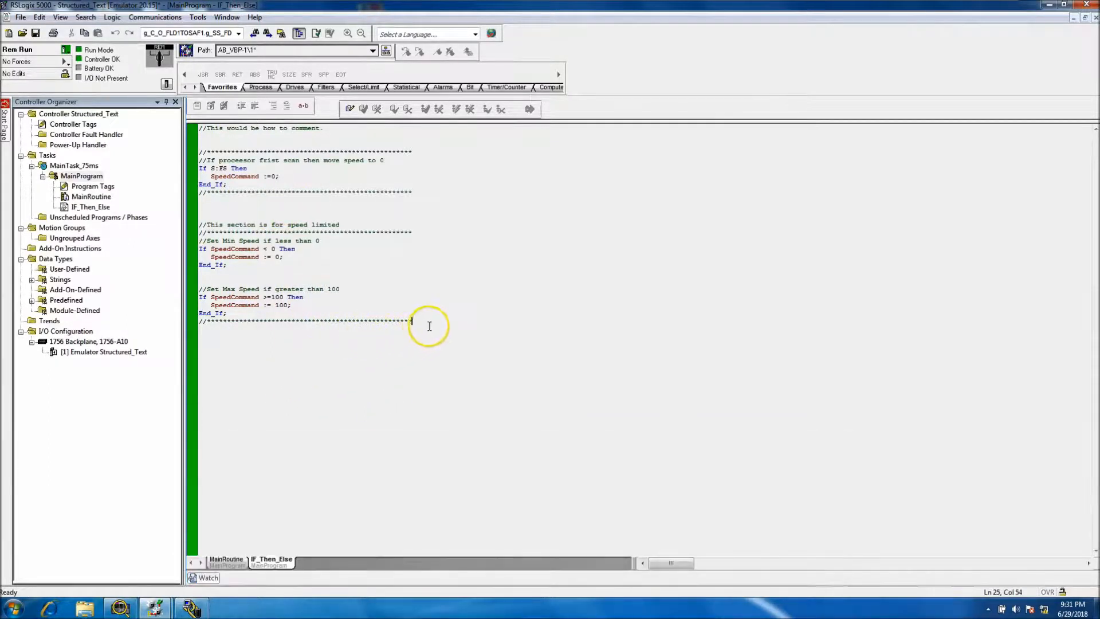
mouse_move(274, 358)
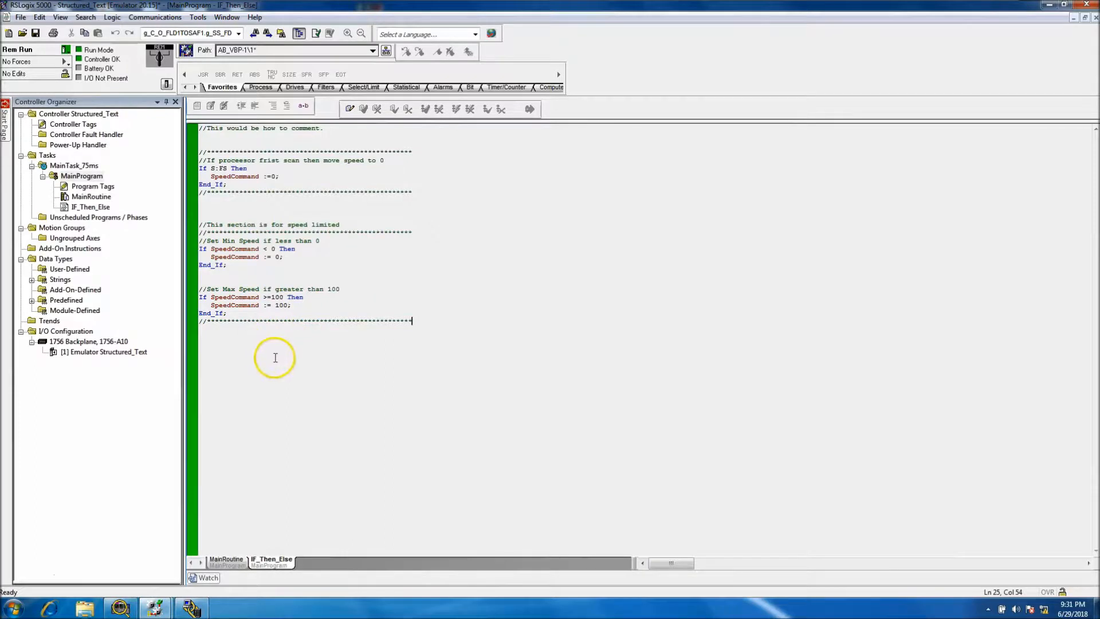
mouse_move(200, 337)
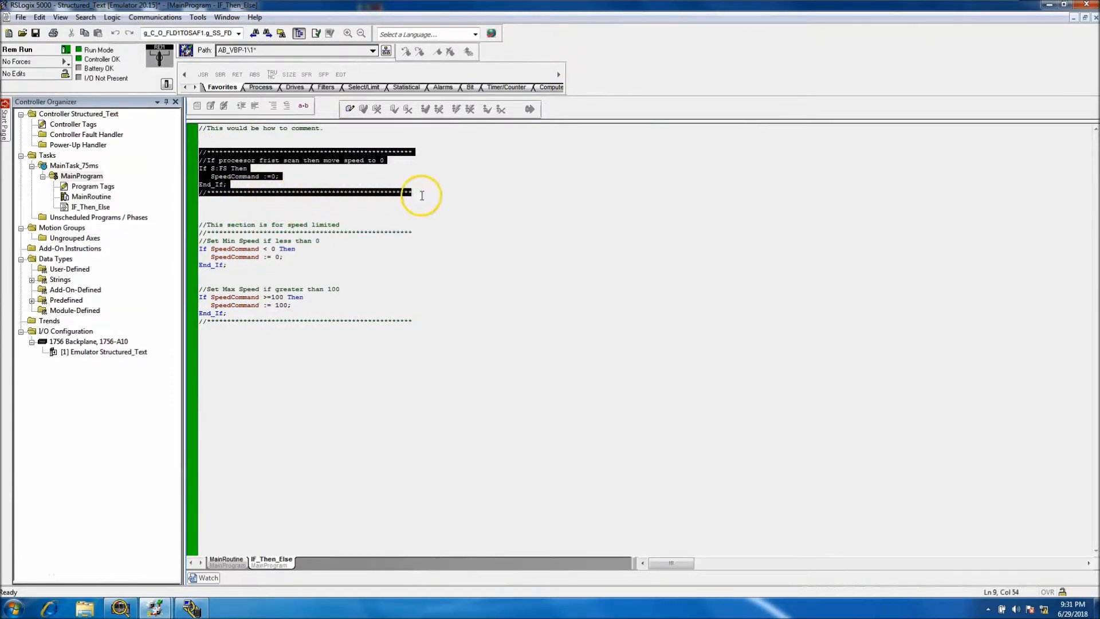
mouse_move(415, 199)
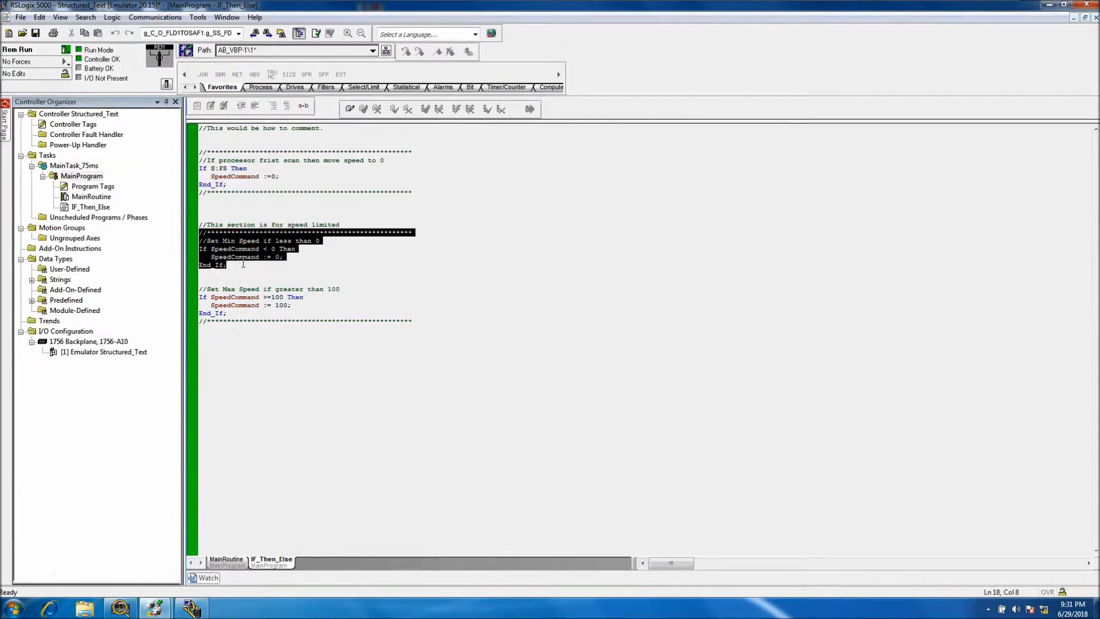
mouse_move(206, 285)
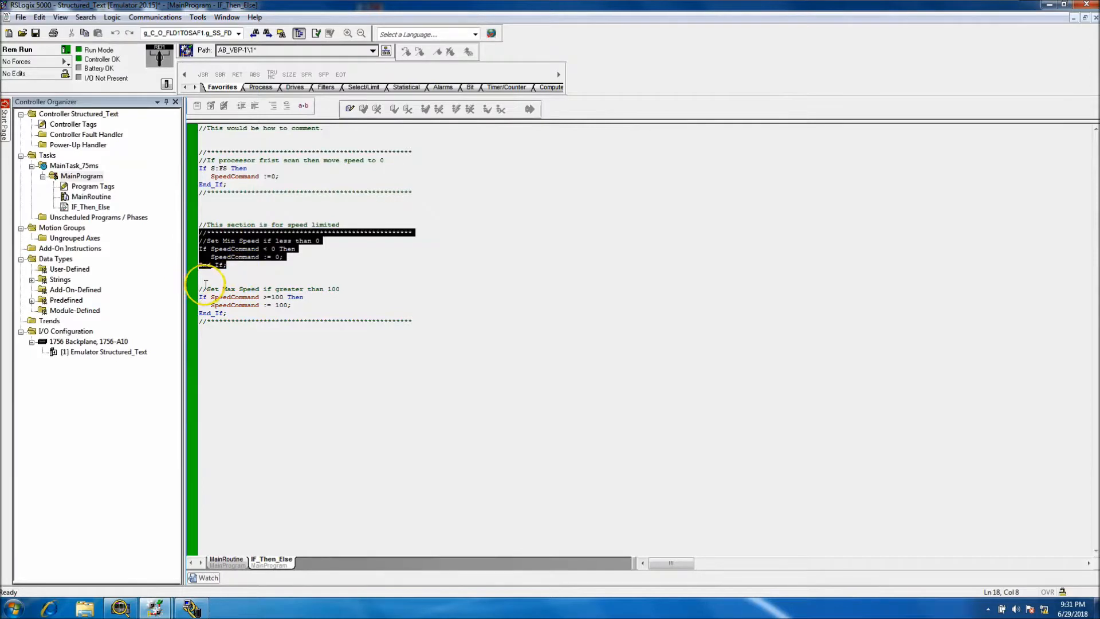
left_click(394, 321)
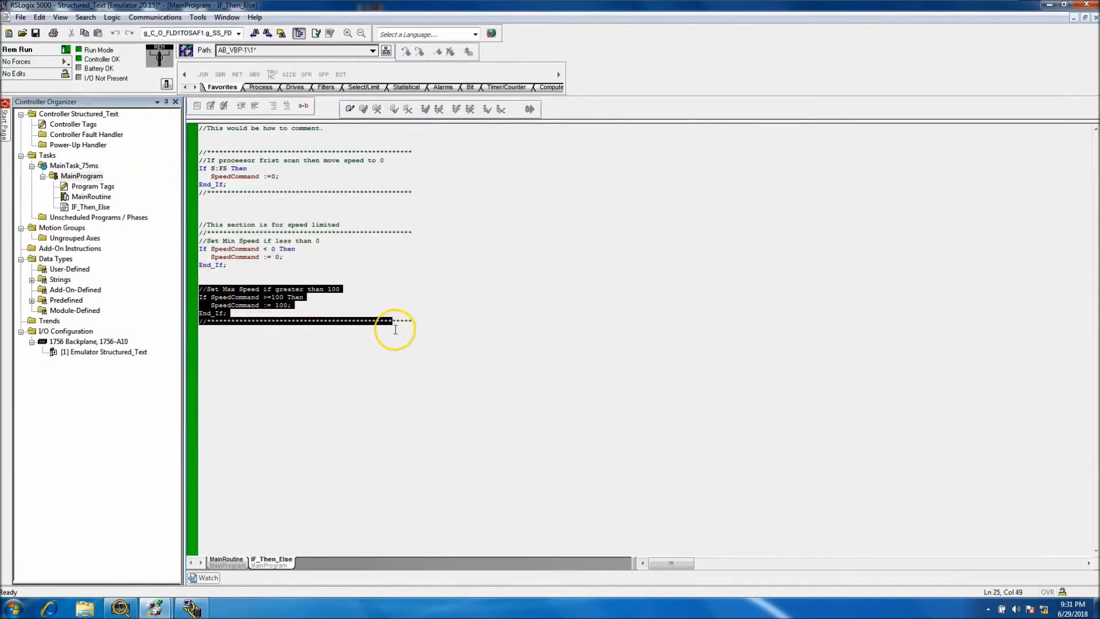
left_click(350, 332)
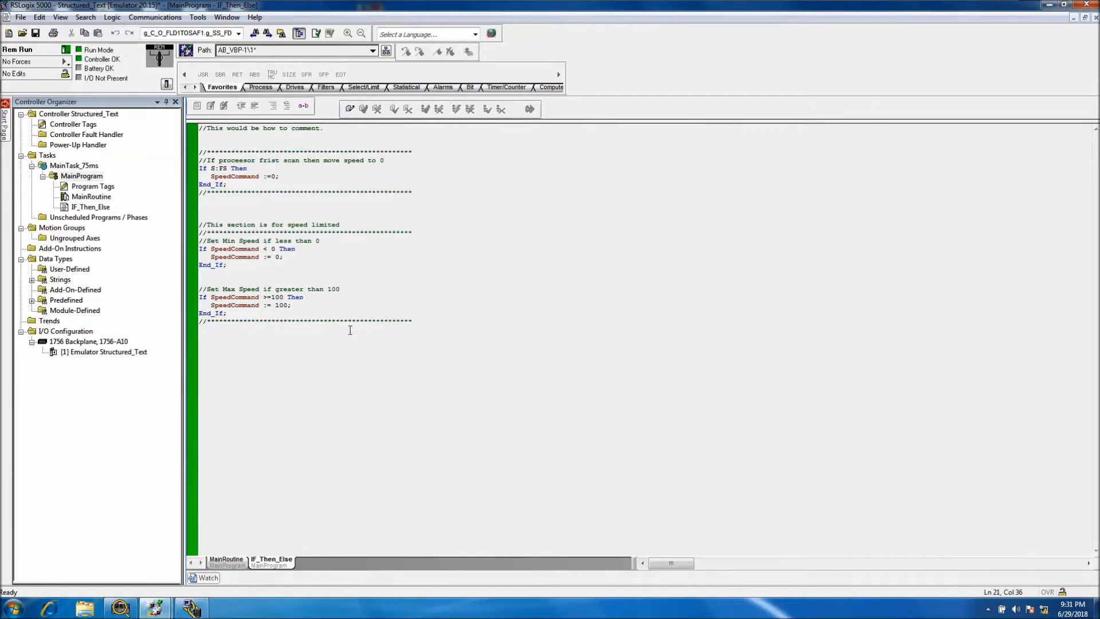
left_click(340, 288)
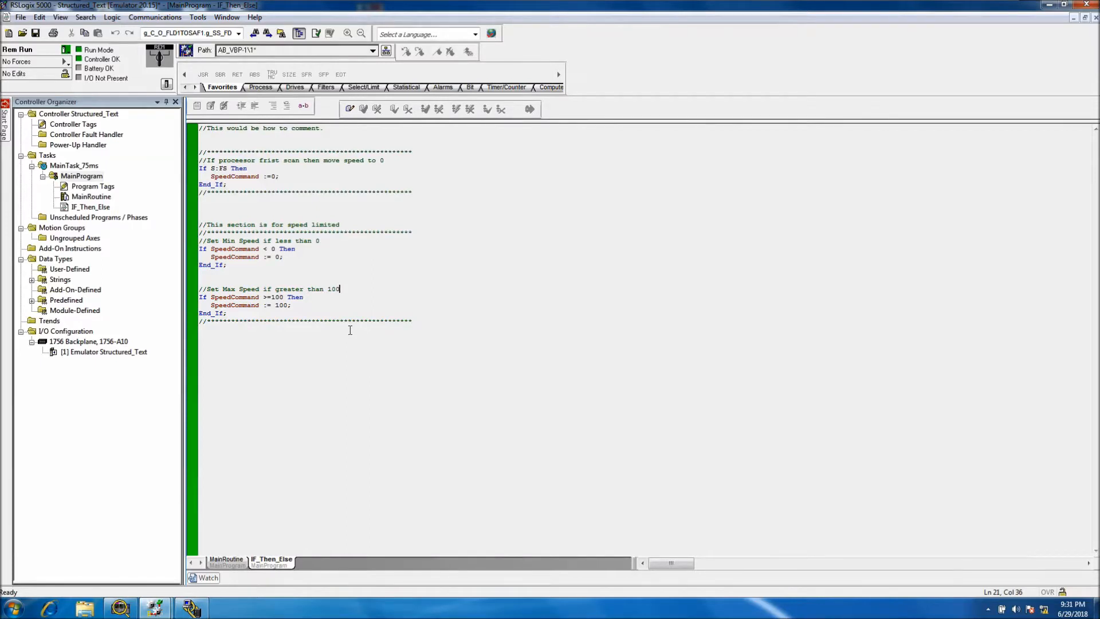